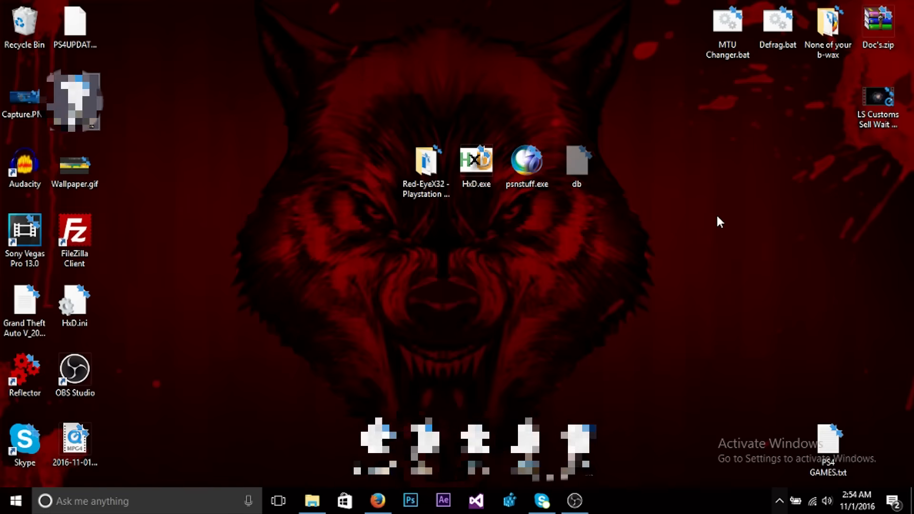
pyautogui.moveTo(616, 302)
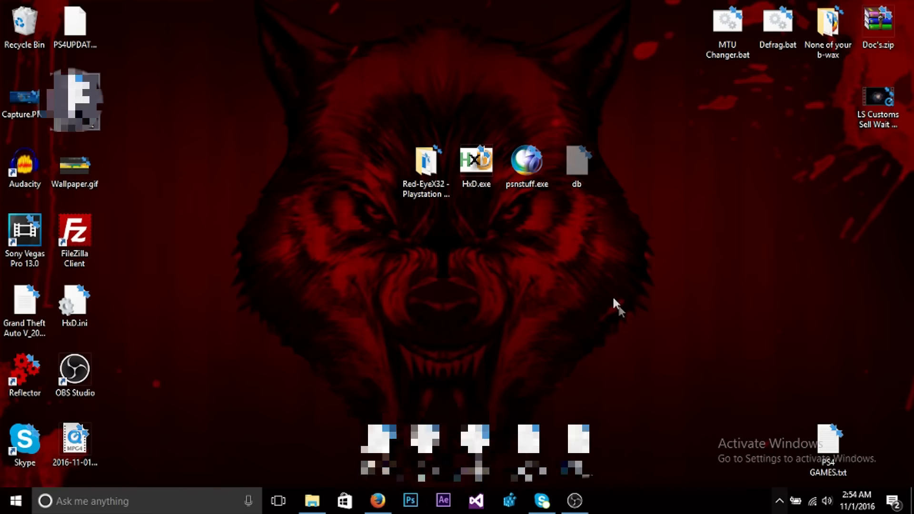
pyautogui.moveTo(645, 313)
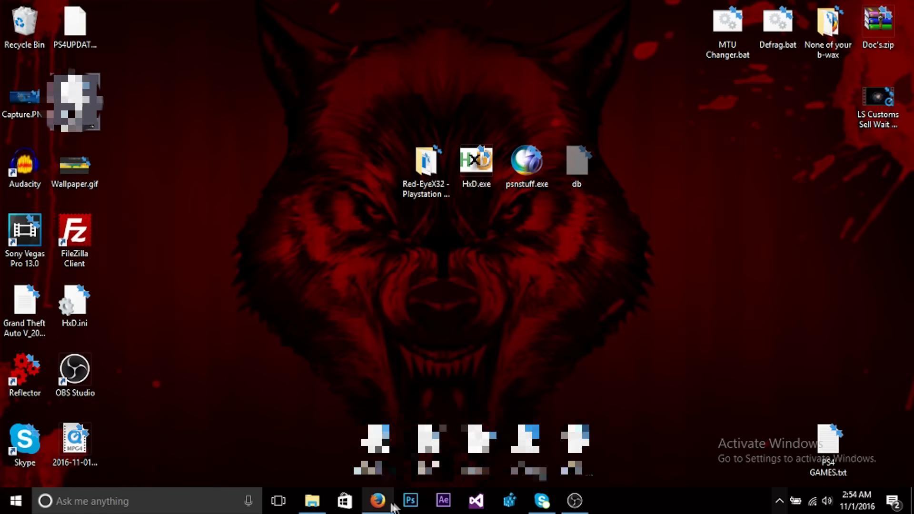
# Step: Launch Firefox on playstation.com and bring up the Messages panel
pyautogui.click(378, 506)
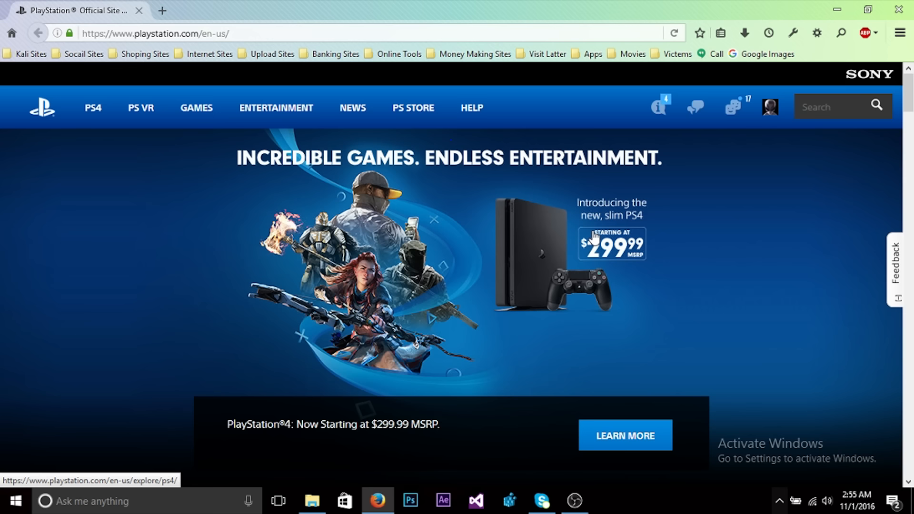
pyautogui.moveTo(741, 104)
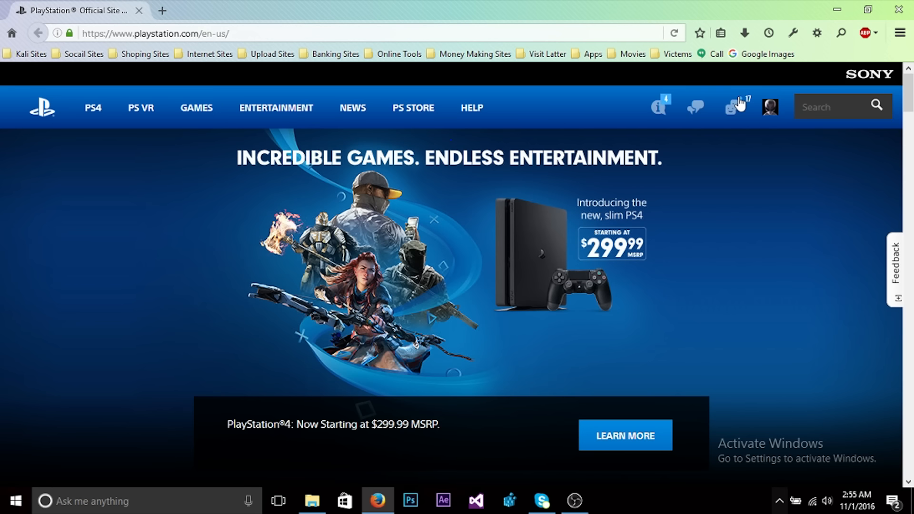
pyautogui.moveTo(702, 110)
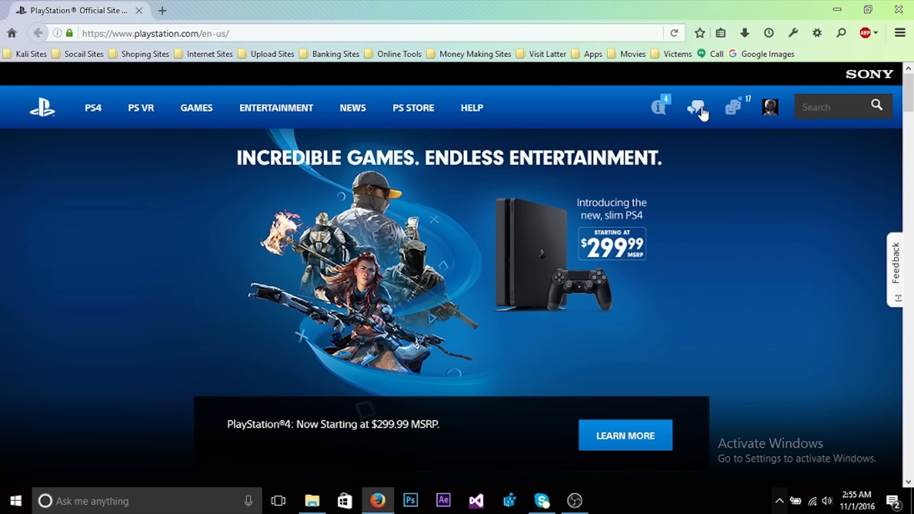
pyautogui.click(697, 108)
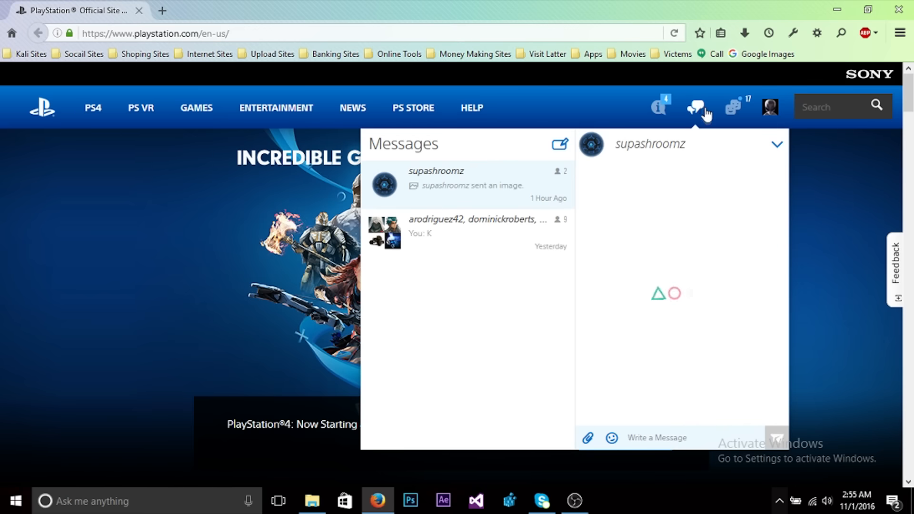
pyautogui.moveTo(518, 124)
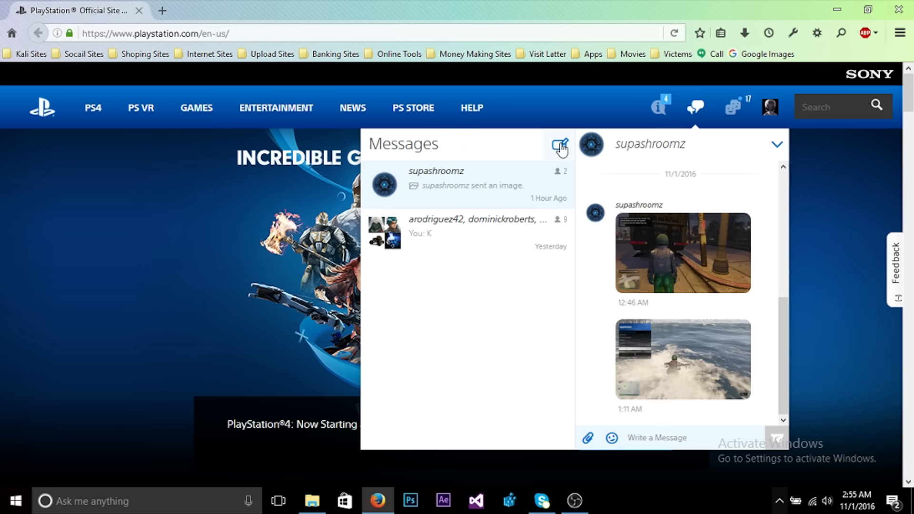
pyautogui.click(558, 144)
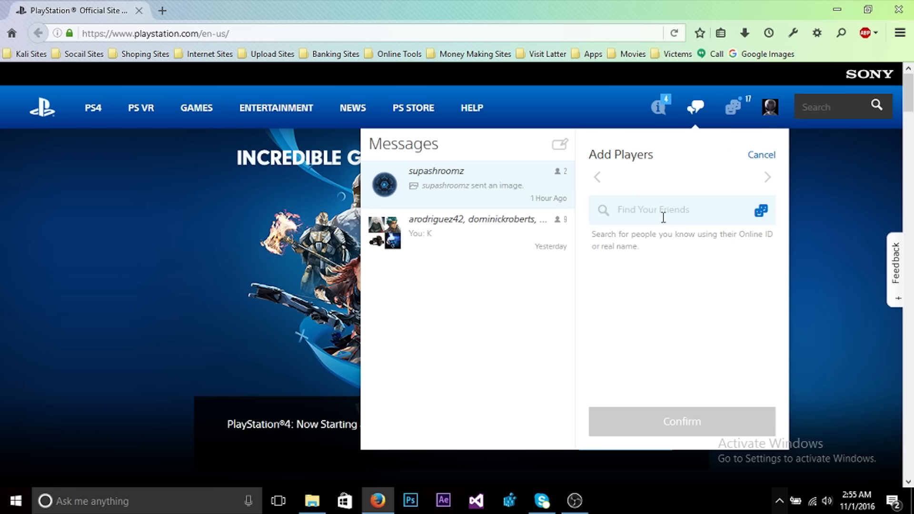
pyautogui.write('X')
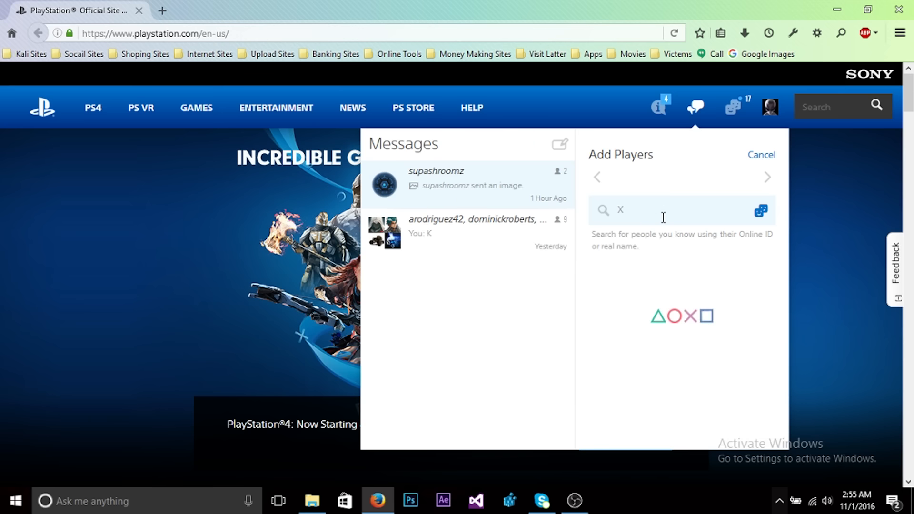
pyautogui.write('EXPO')
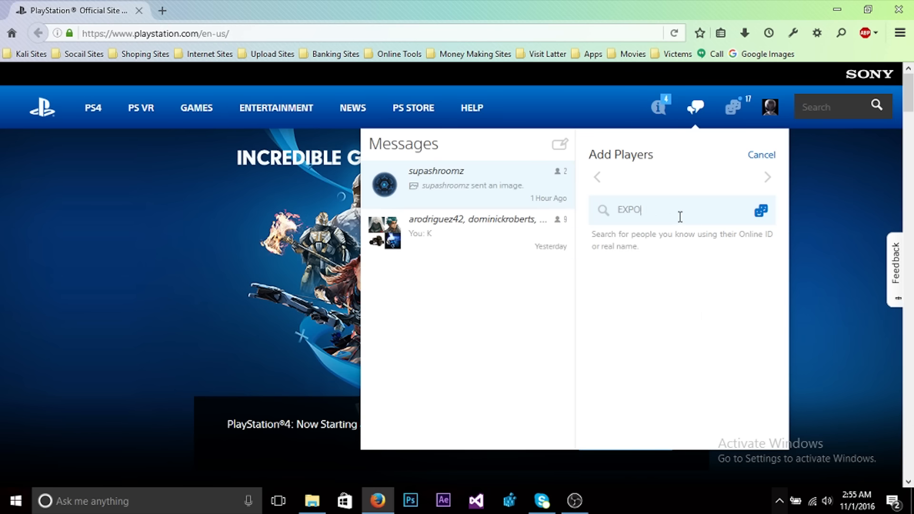
pyautogui.write('9_')
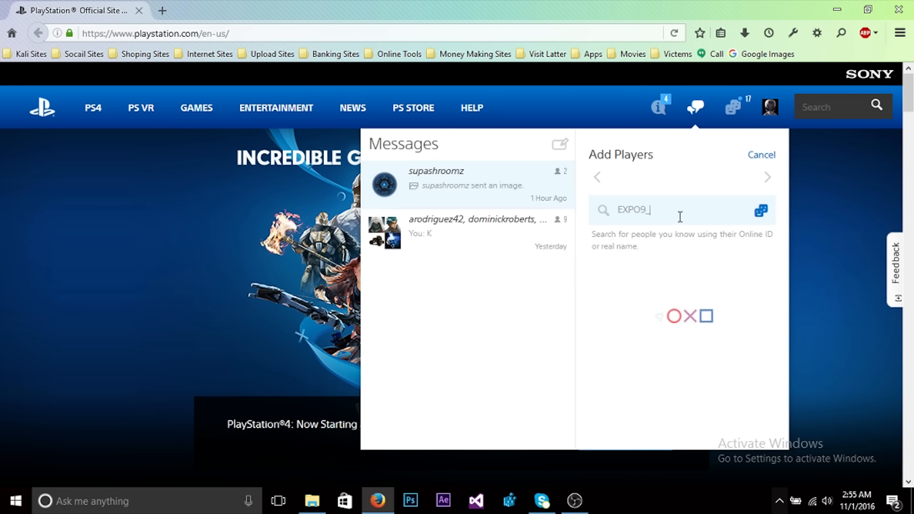
pyautogui.click(761, 211)
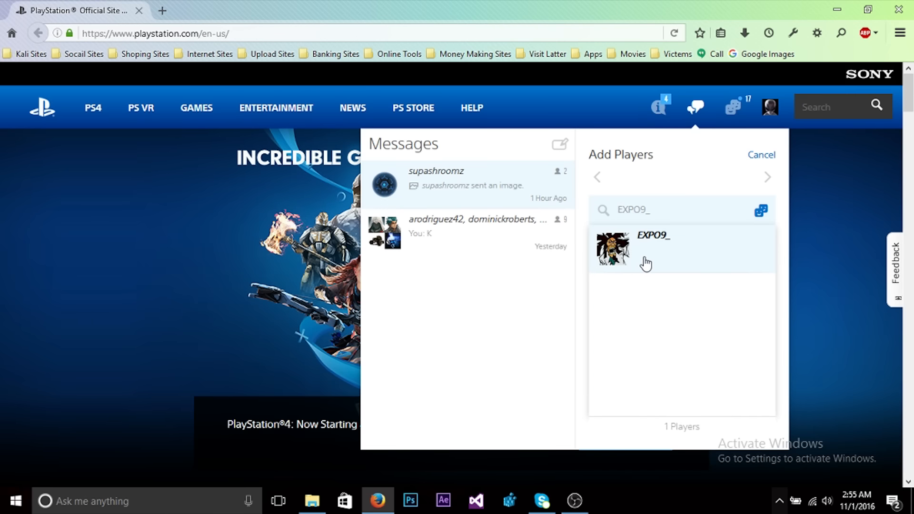
pyautogui.moveTo(659, 259)
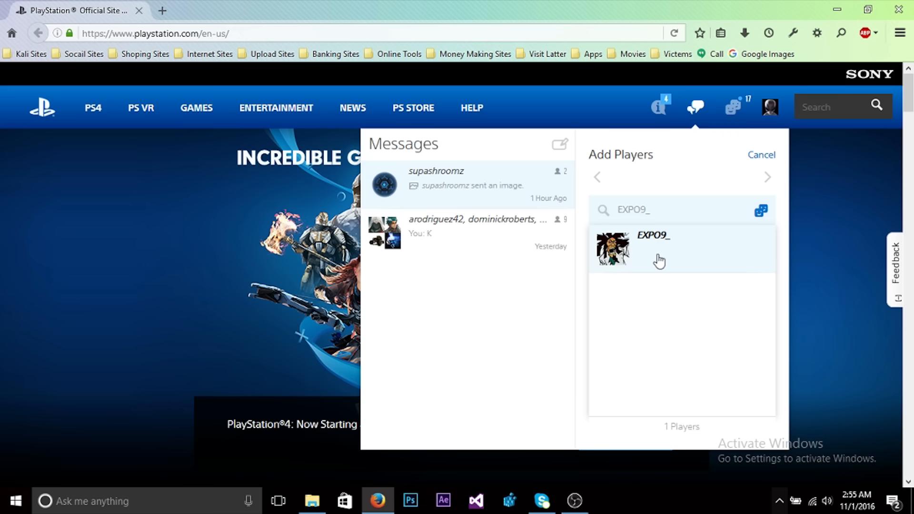
pyautogui.click(658, 259)
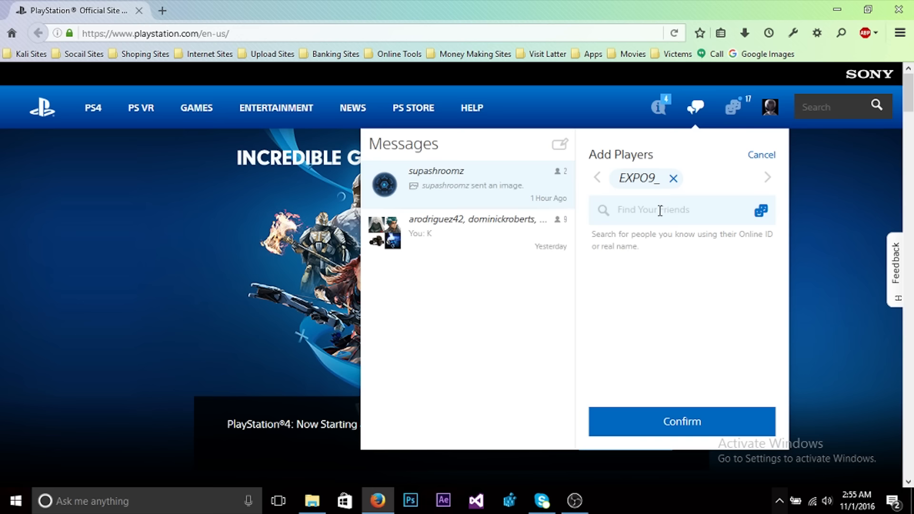
# Step: Search 'Grand Theft Aut' and add another player from the results as recipient
pyautogui.write('G')
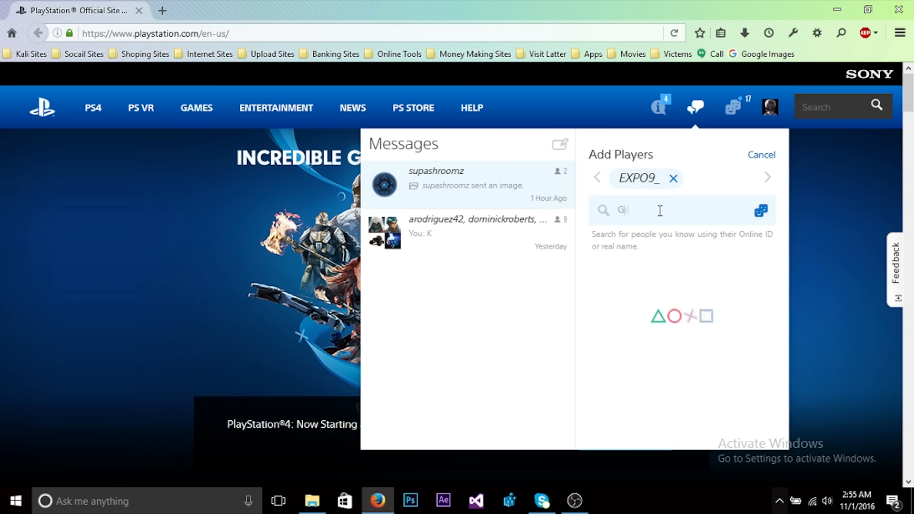
pyautogui.write('Grand Theft')
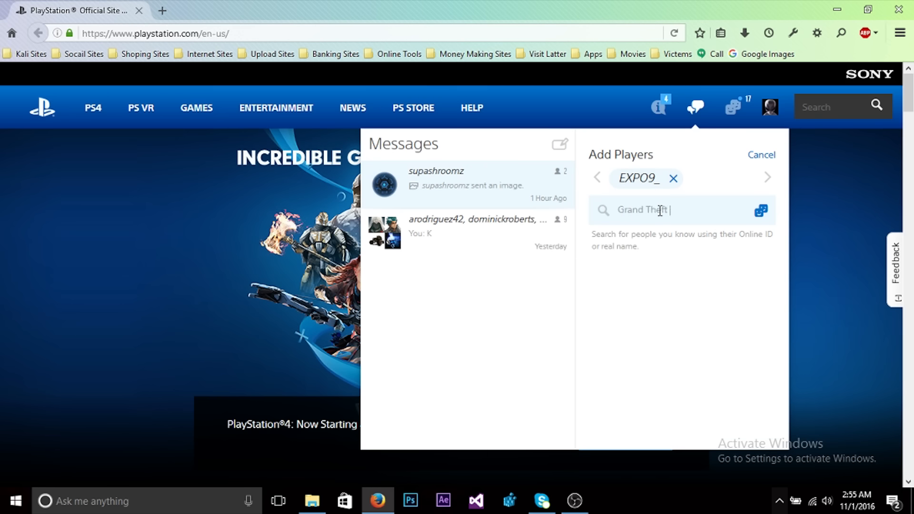
pyautogui.write('Auto V')
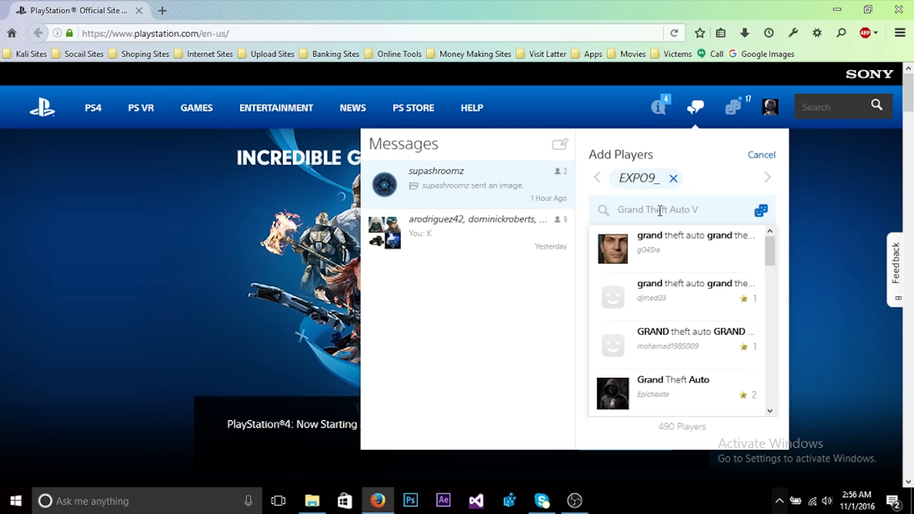
pyautogui.moveTo(765, 292)
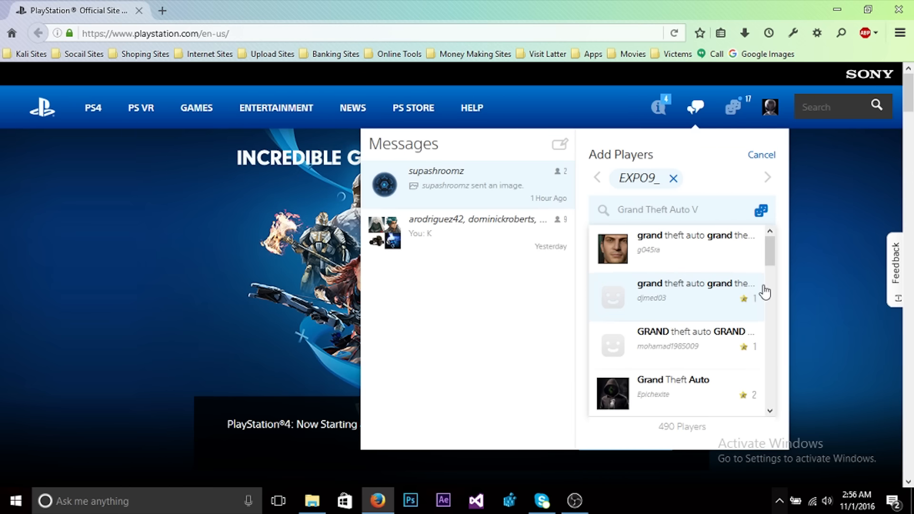
pyautogui.scroll(-3)
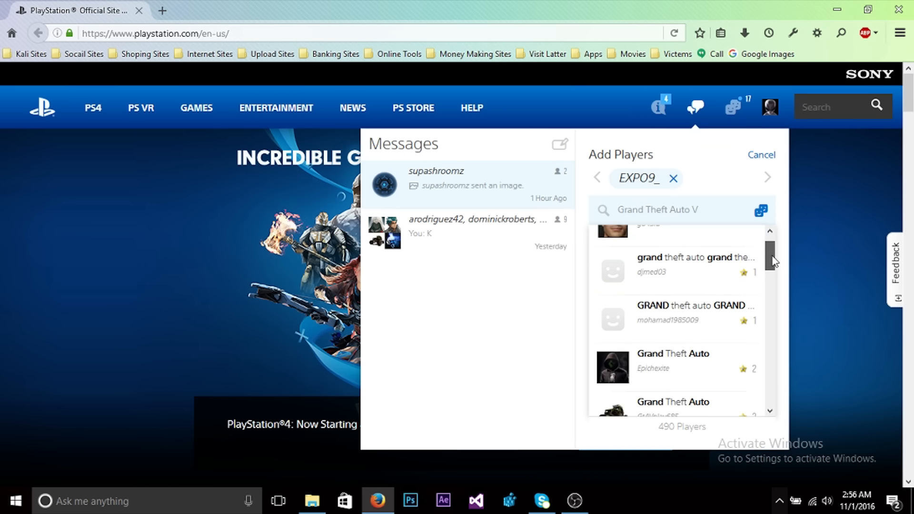
pyautogui.scroll(-3)
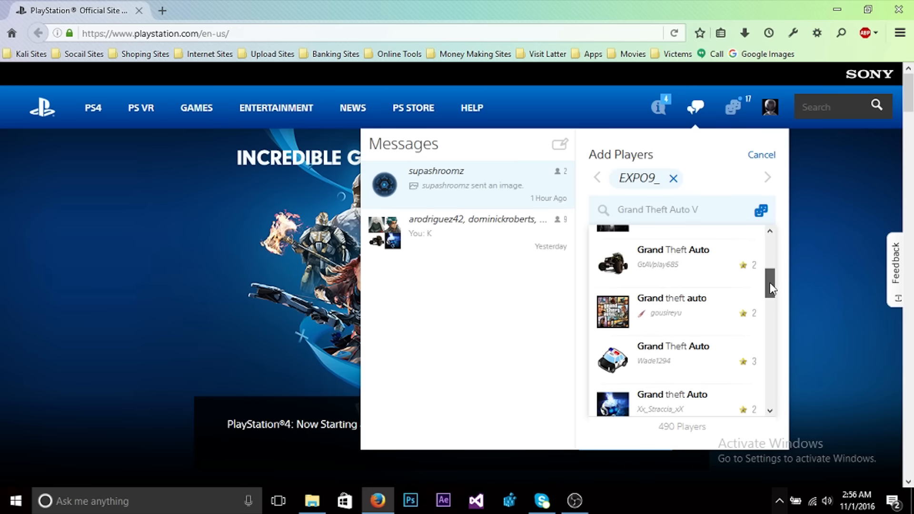
pyautogui.scroll(-3)
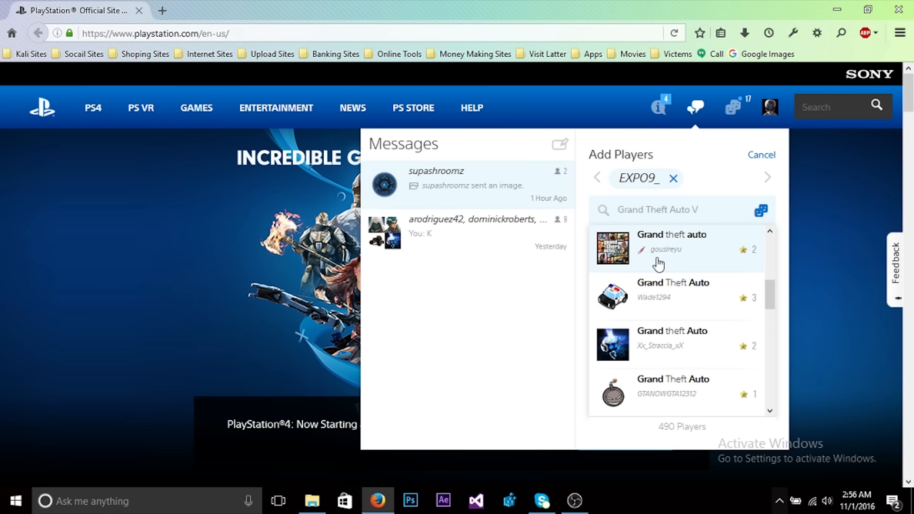
pyautogui.click(670, 242)
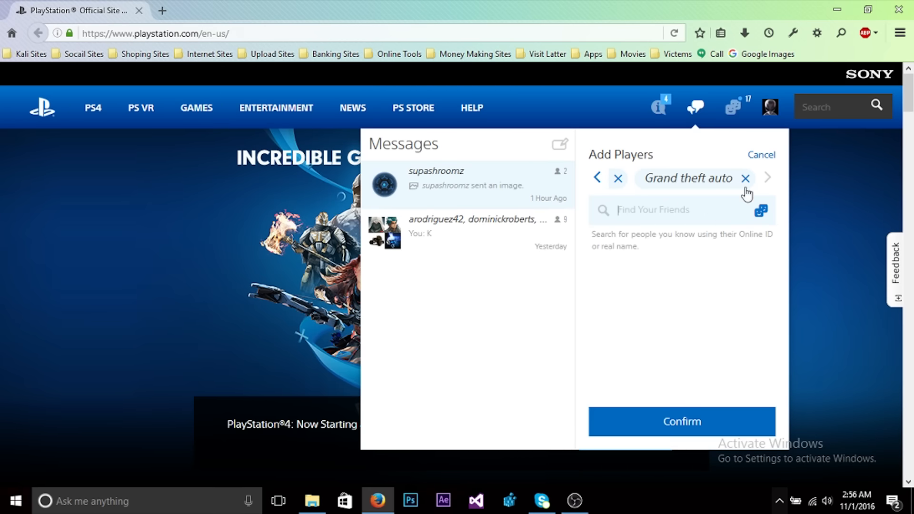
# Step: Confirm recipients to start the EXPO9_ conversation and begin attaching an image
pyautogui.write('EXPO9_')
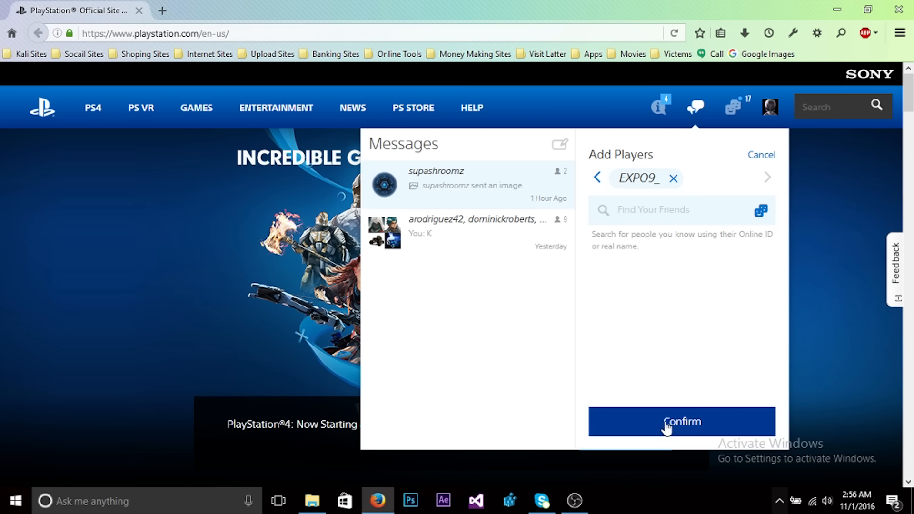
pyautogui.click(681, 421)
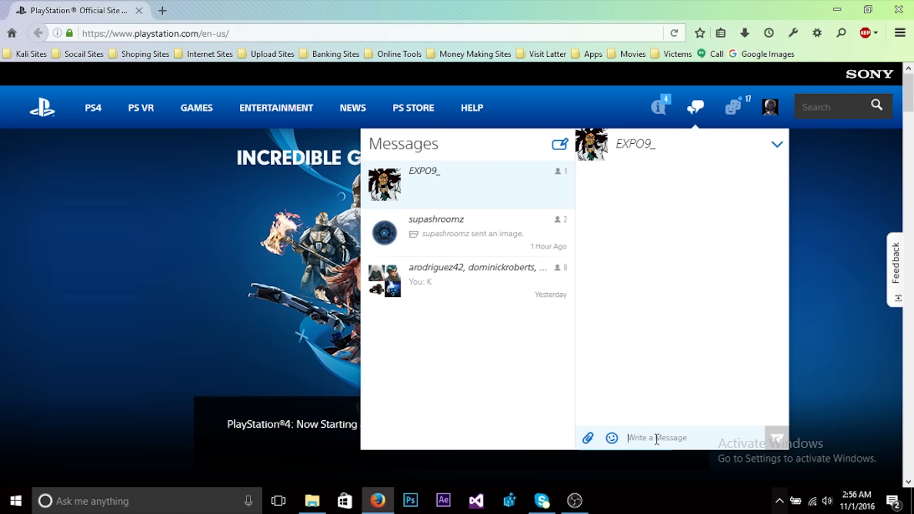
pyautogui.click(588, 438)
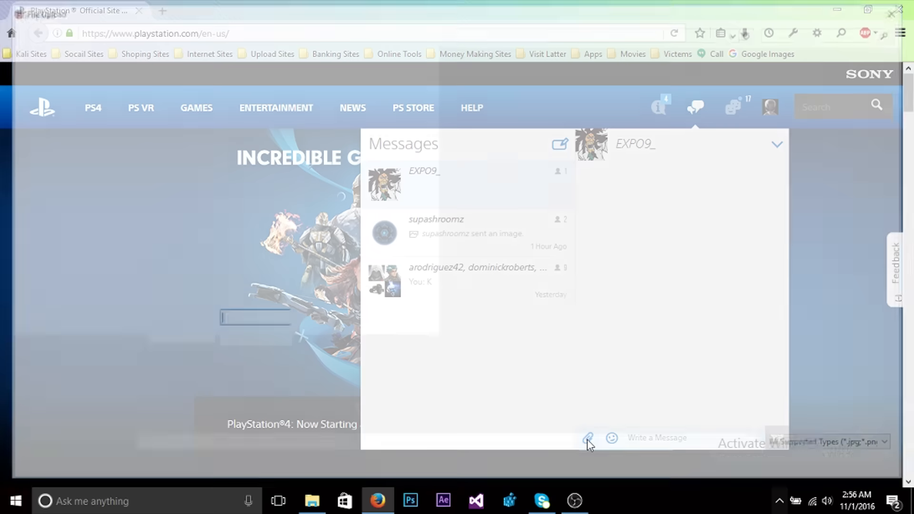
# Step: Choose Capture.PNG from the Desktop in the File Upload dialog
pyautogui.click(588, 438)
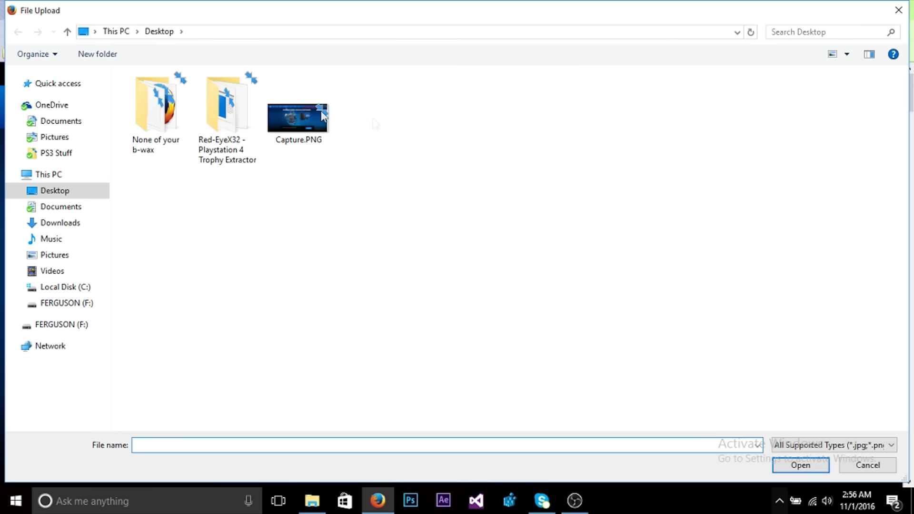
pyautogui.click(298, 111)
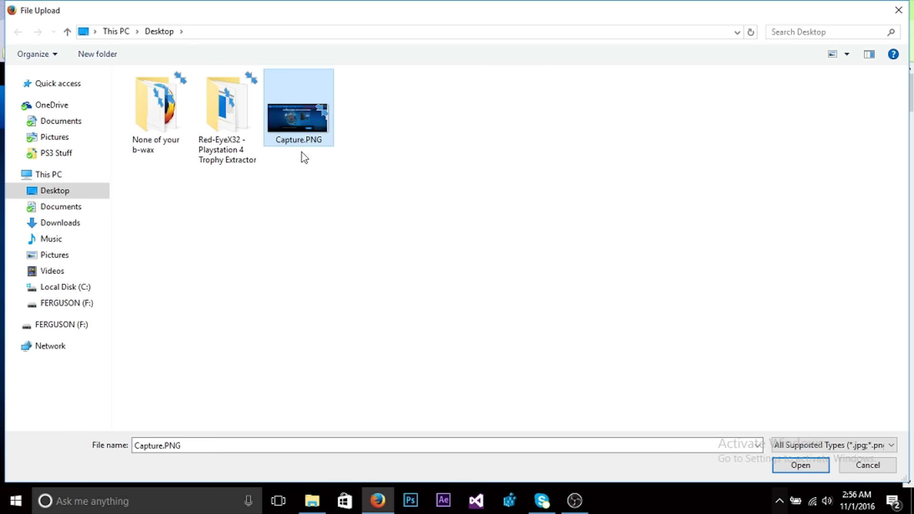
pyautogui.moveTo(498, 214)
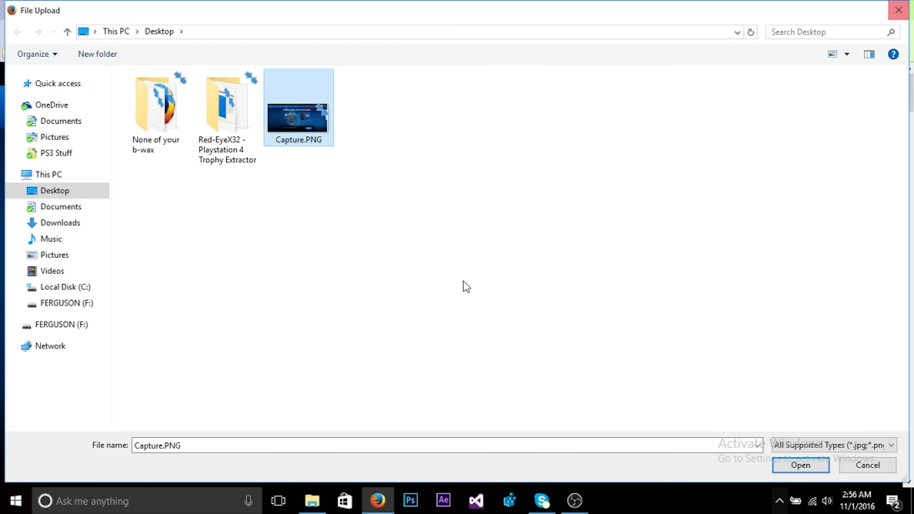
pyautogui.click(801, 465)
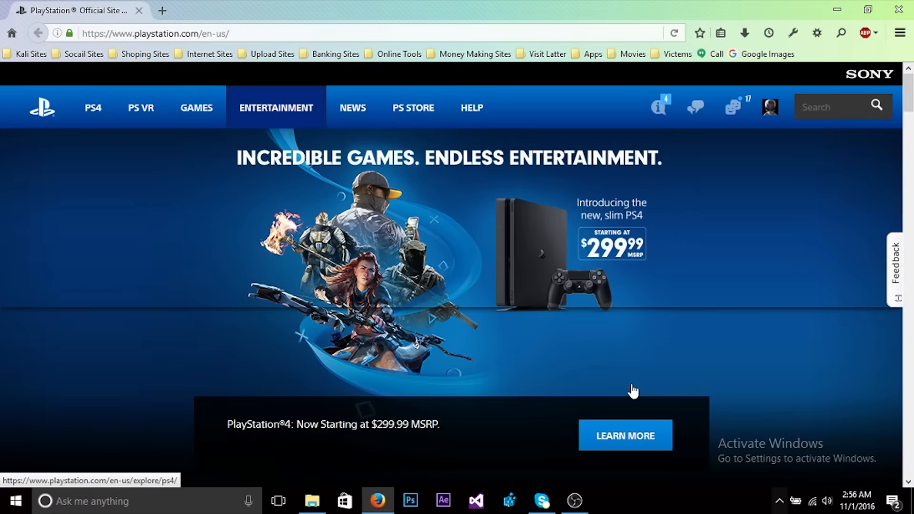
pyautogui.moveTo(700, 137)
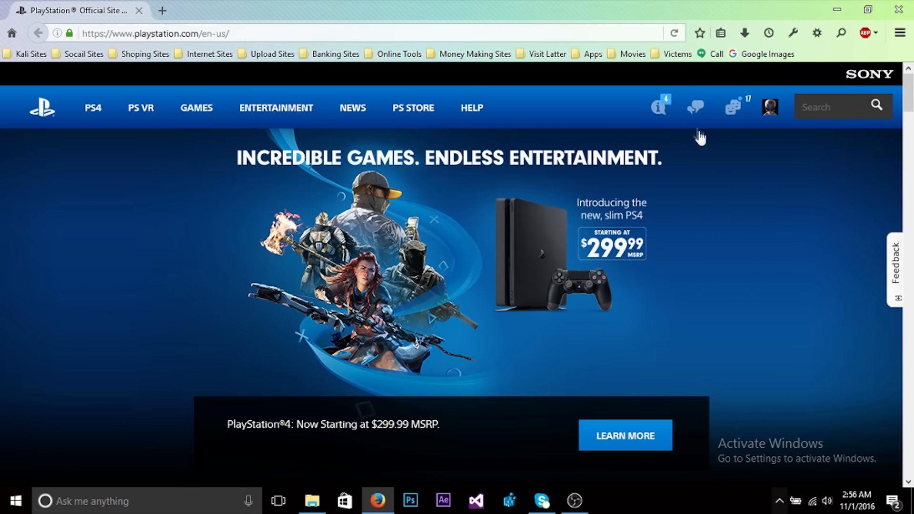
pyautogui.moveTo(276, 107)
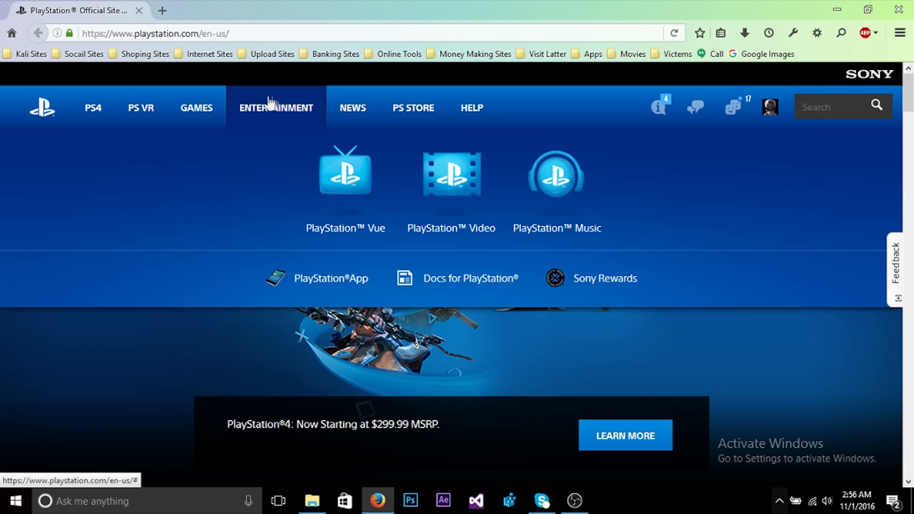
pyautogui.click(694, 108)
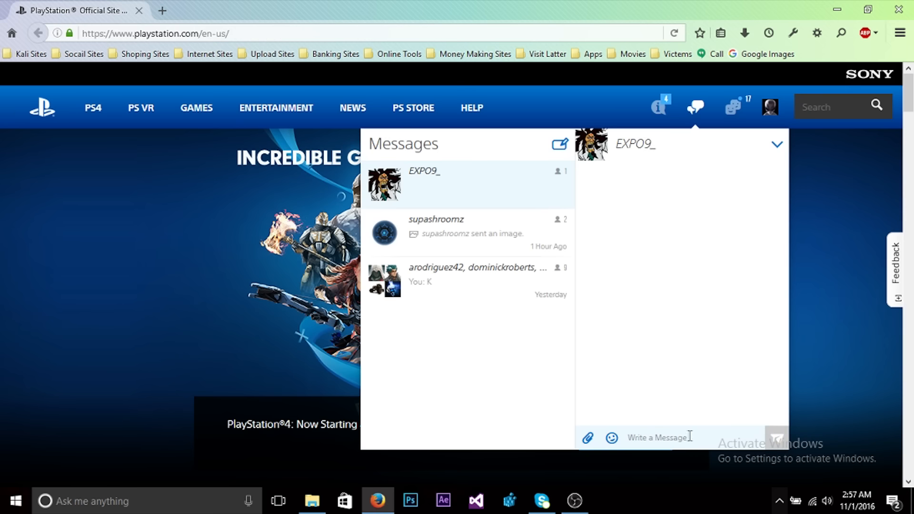
pyautogui.click(587, 438)
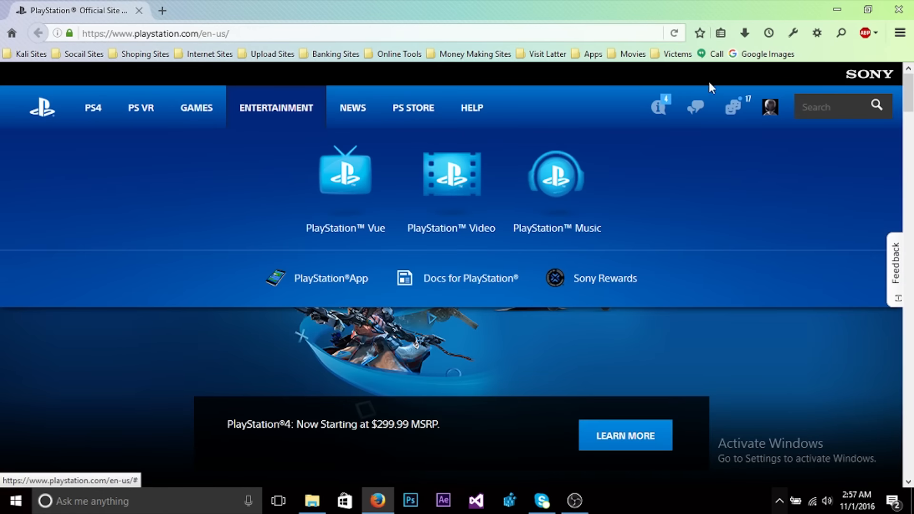
# Step: Reopen the Messages panel on the EXPO9_ conversation and its attach option
pyautogui.click(695, 108)
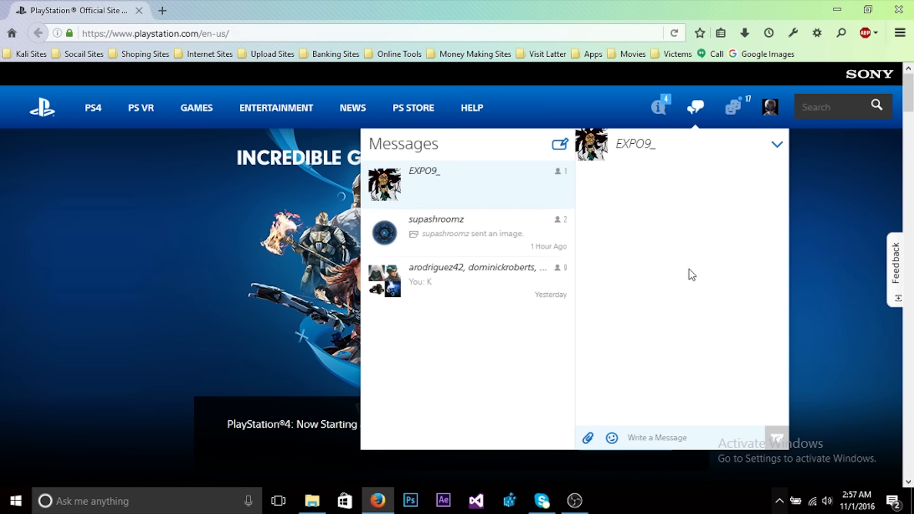
pyautogui.click(588, 438)
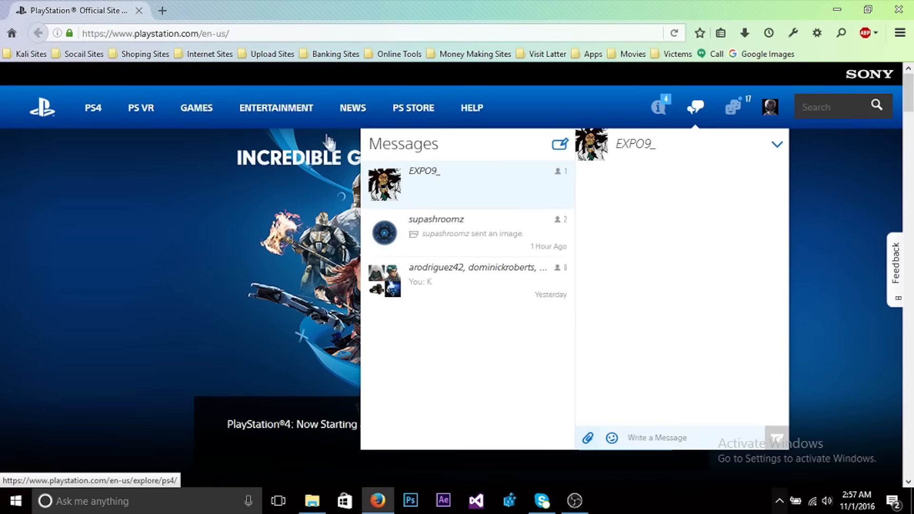
pyautogui.click(587, 446)
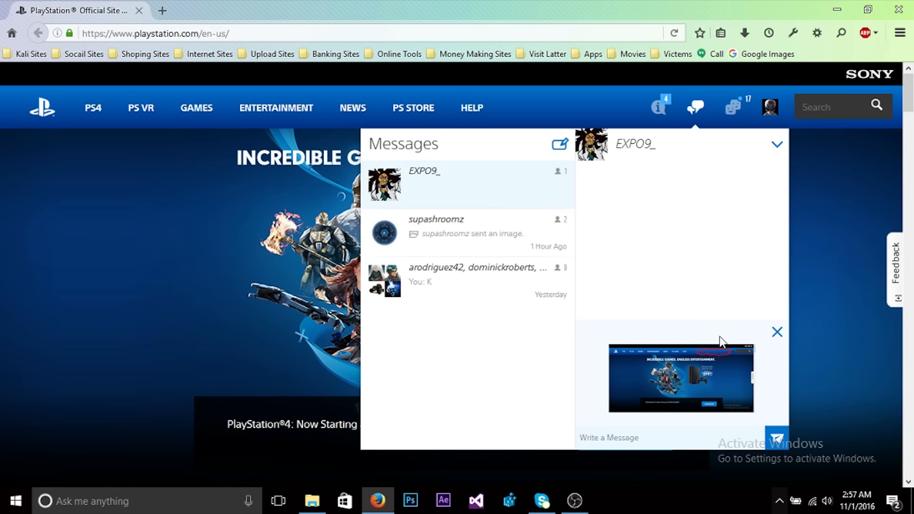
pyautogui.moveTo(602, 352)
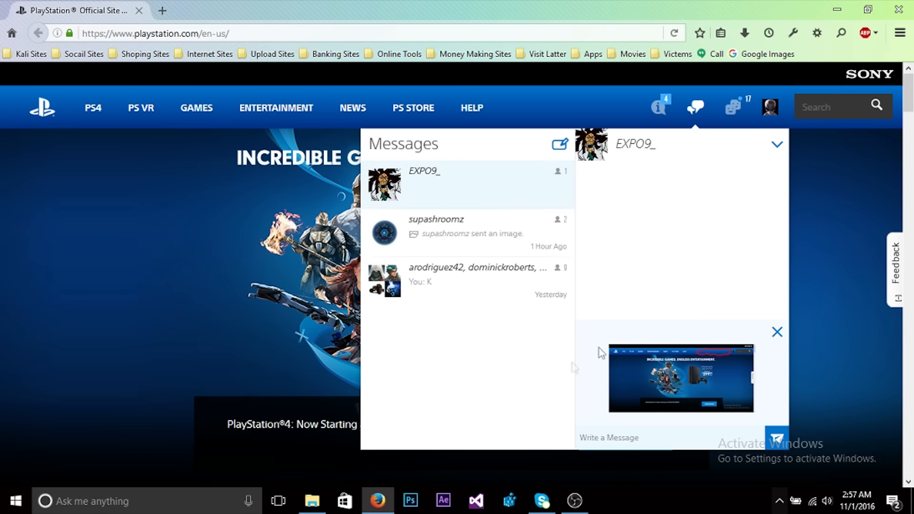
pyautogui.moveTo(712, 363)
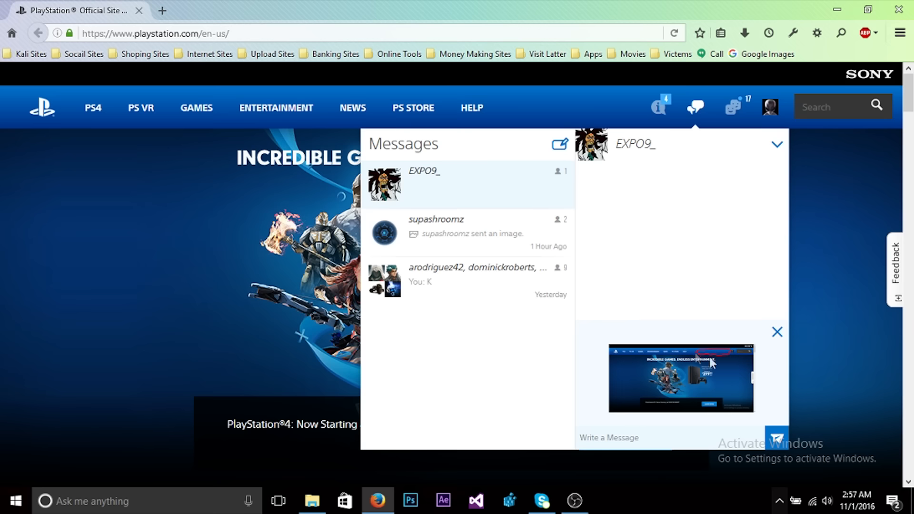
pyautogui.moveTo(726, 379)
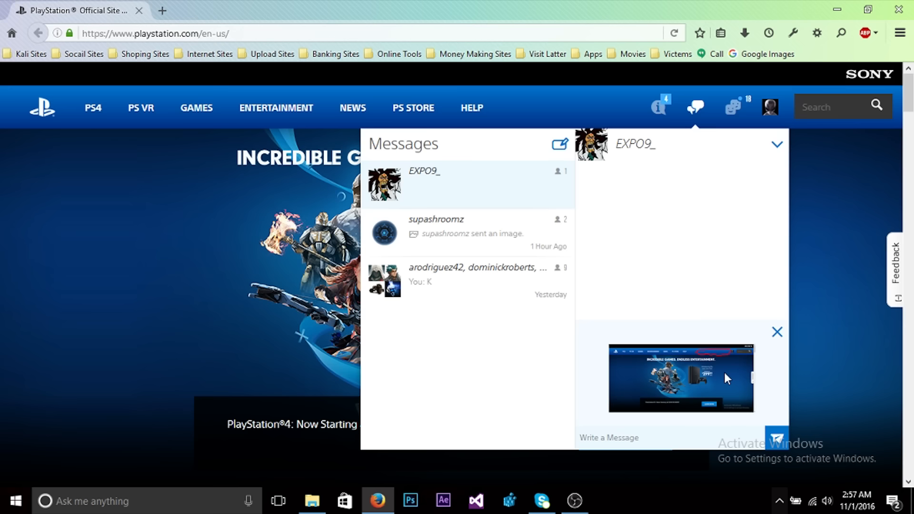
pyautogui.moveTo(732, 380)
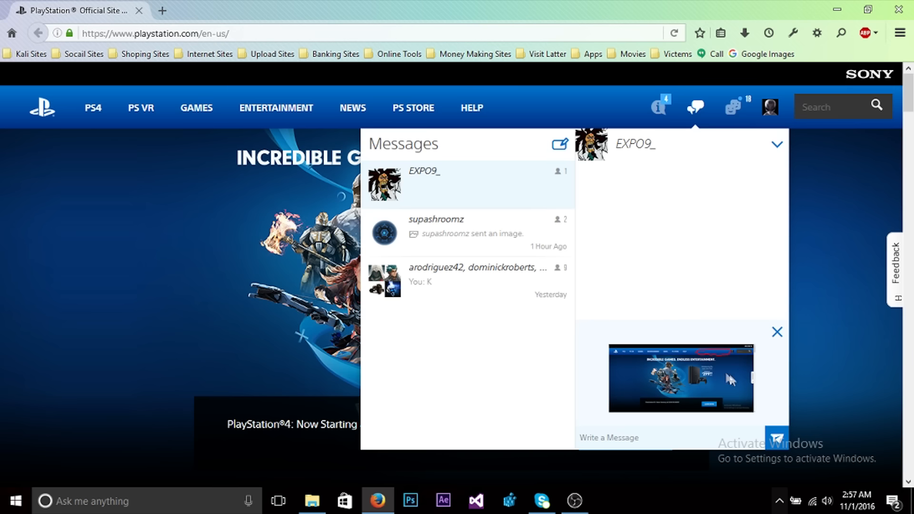
pyautogui.moveTo(777, 332)
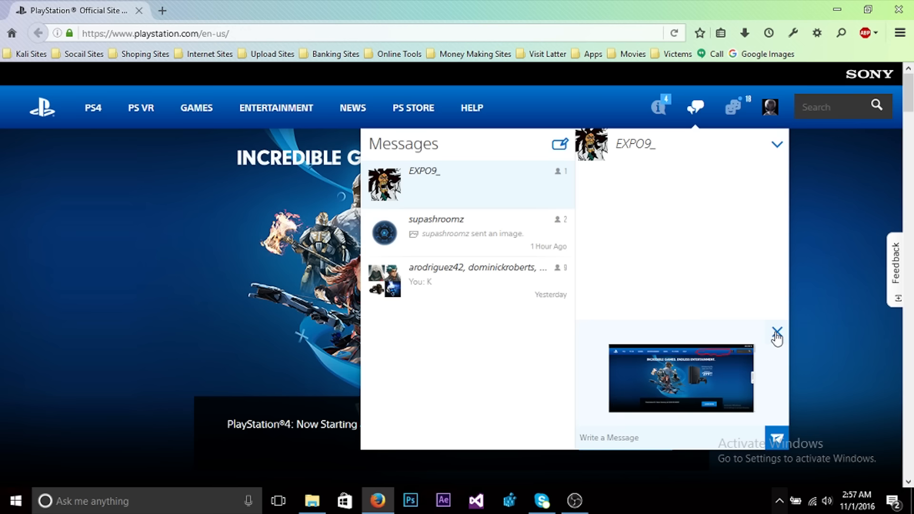
pyautogui.moveTo(765, 423)
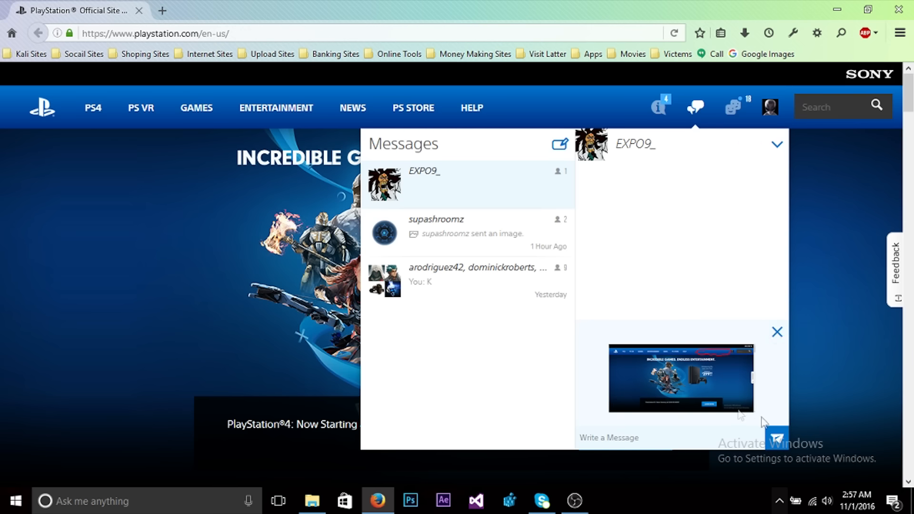
pyautogui.moveTo(742, 437)
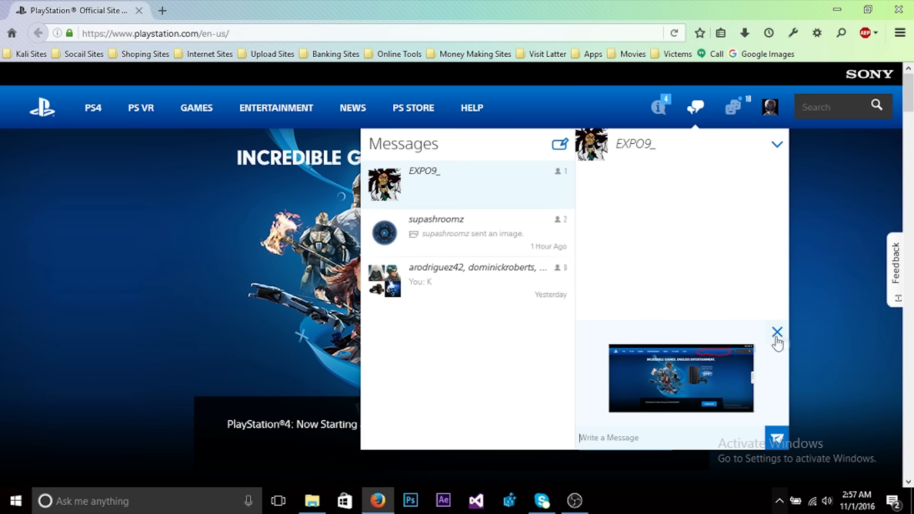
pyautogui.moveTo(791, 444)
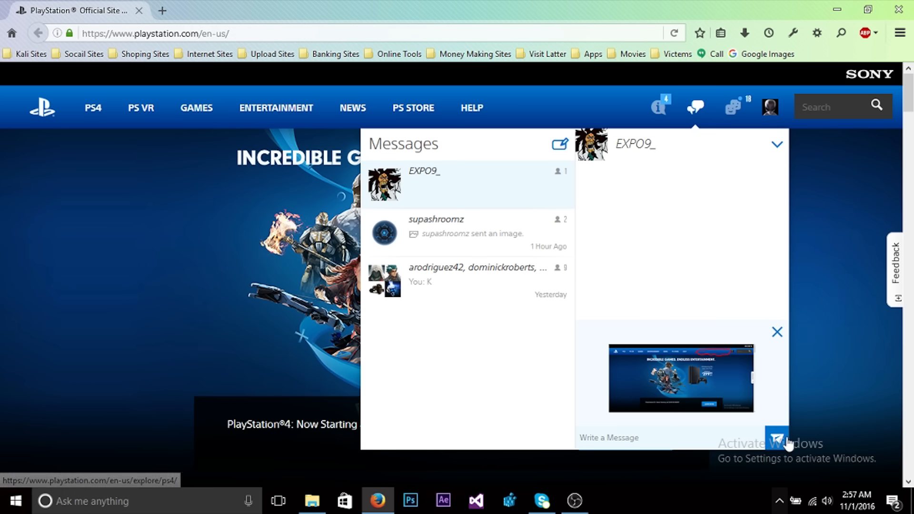
pyautogui.click(776, 438)
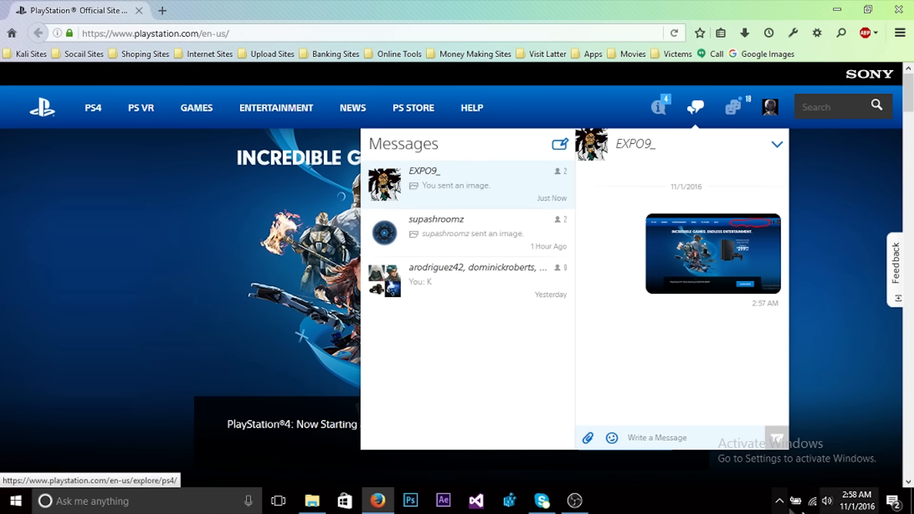
pyautogui.moveTo(619, 416)
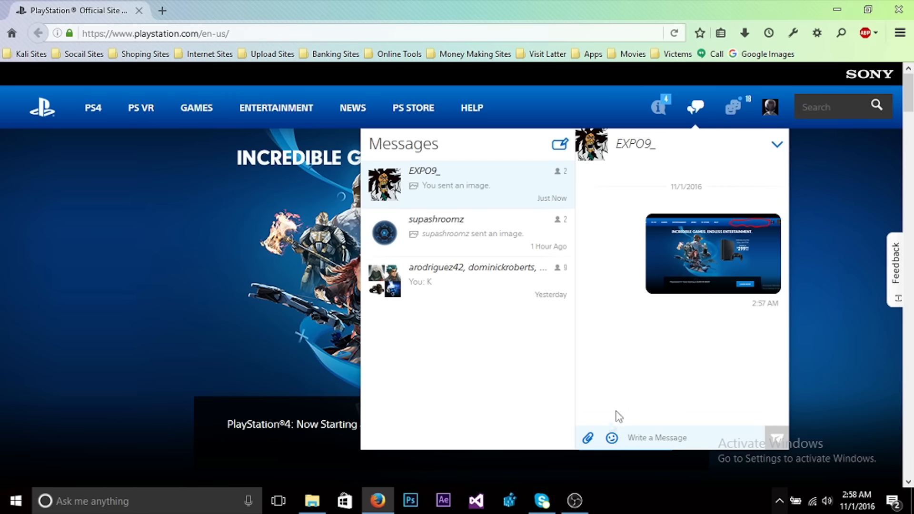
pyautogui.click(656, 438)
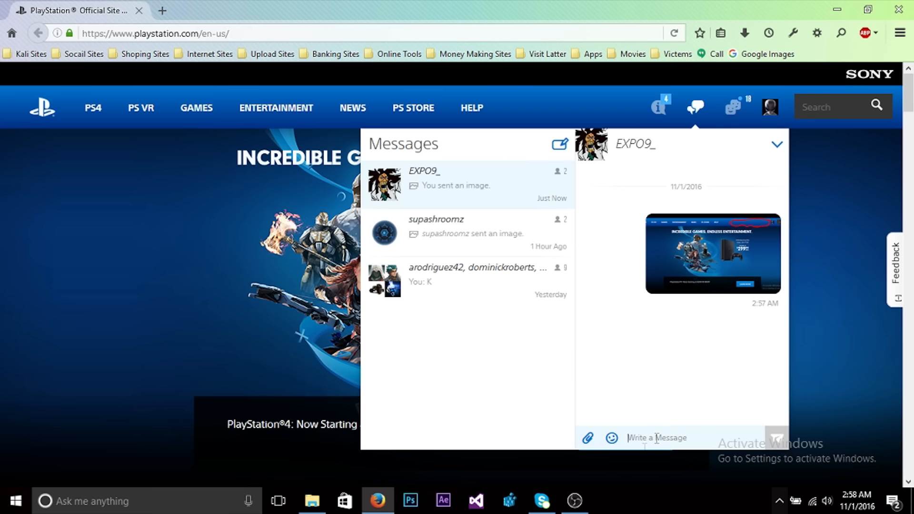
pyautogui.click(777, 144)
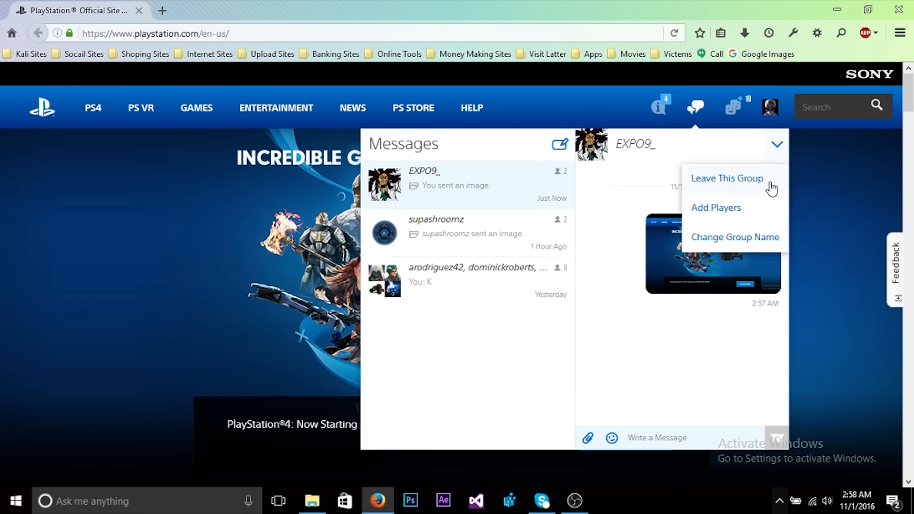
pyautogui.moveTo(754, 191)
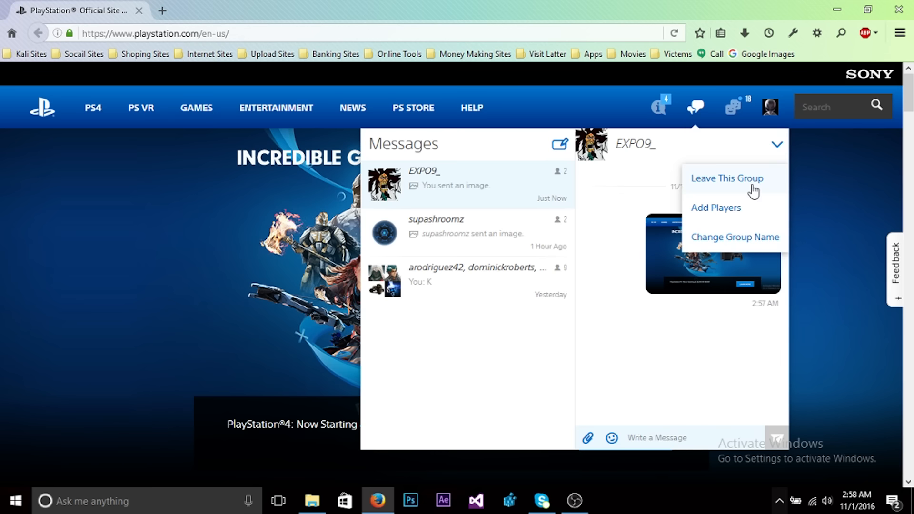
pyautogui.moveTo(744, 242)
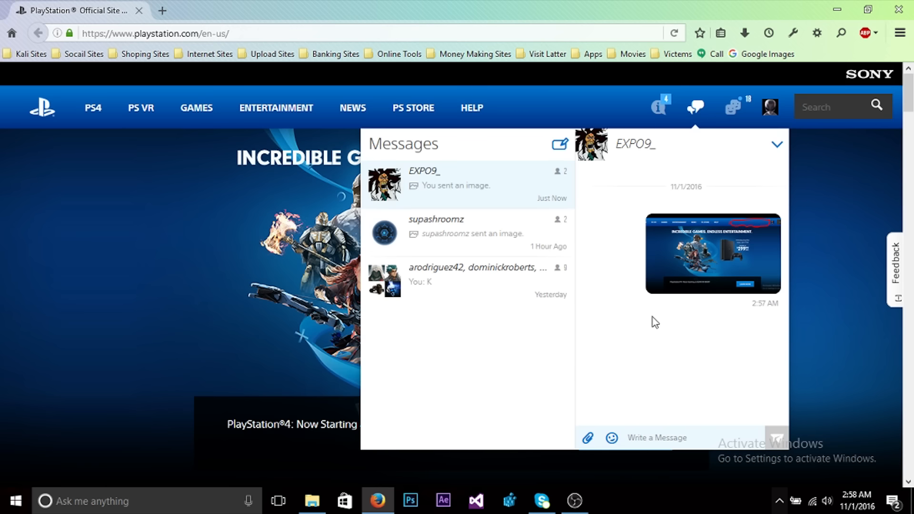
pyautogui.click(735, 108)
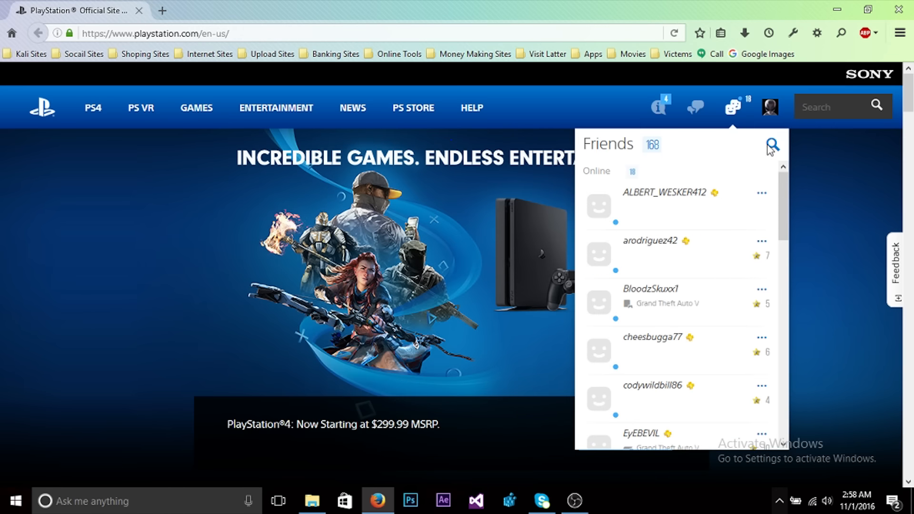
pyautogui.click(771, 144)
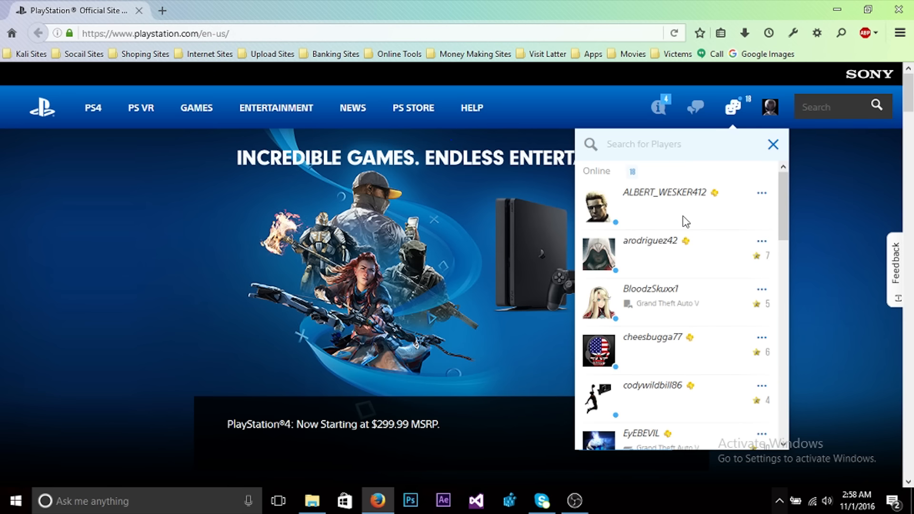
pyautogui.moveTo(739, 227)
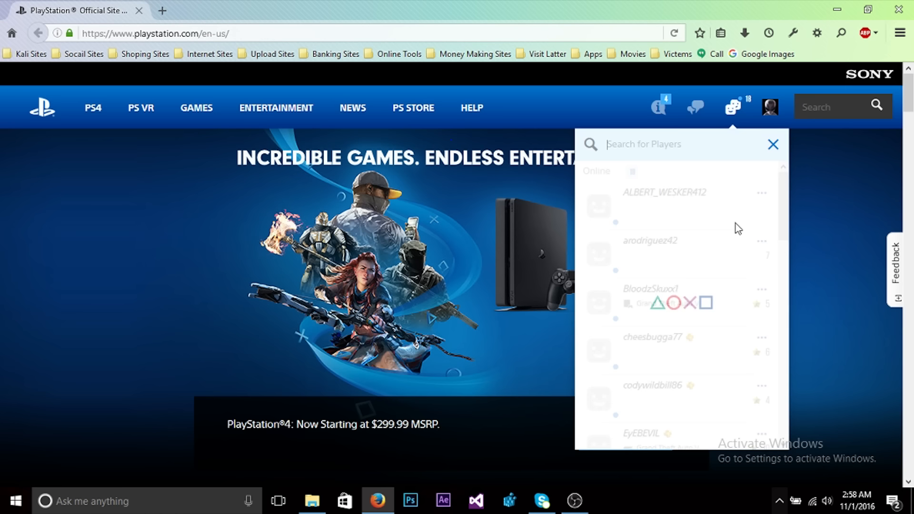
pyautogui.write('expo')
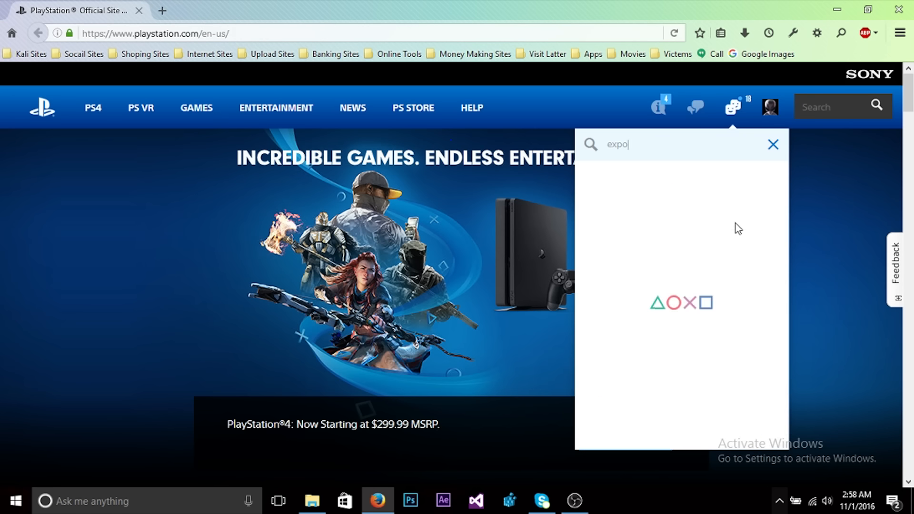
pyautogui.write('9')
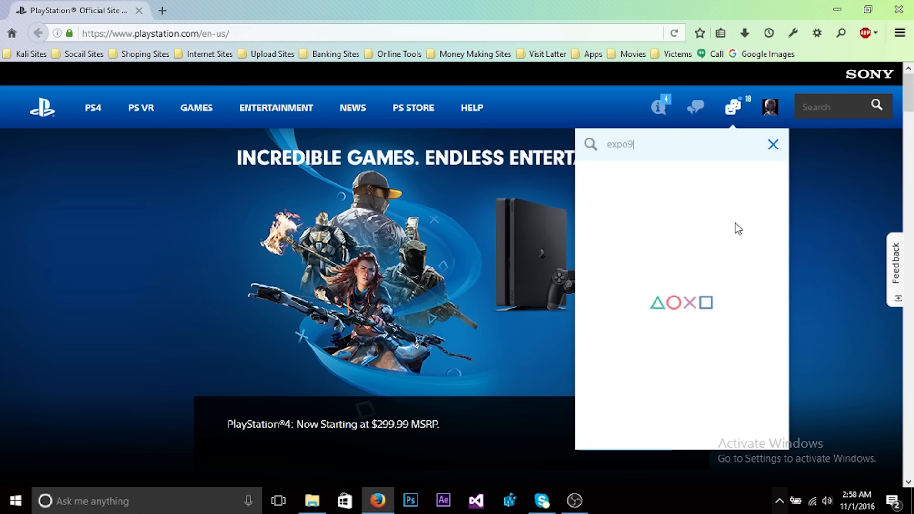
pyautogui.write('_')
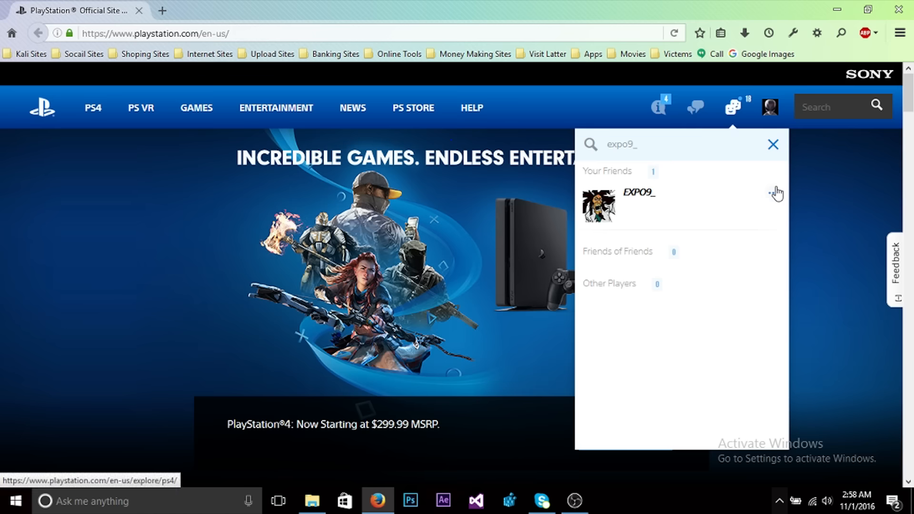
pyautogui.click(775, 192)
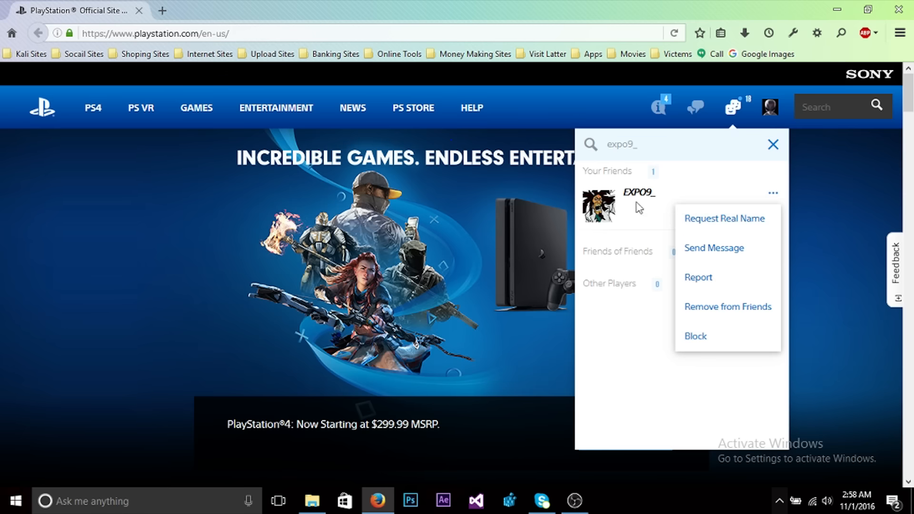
pyautogui.moveTo(700, 315)
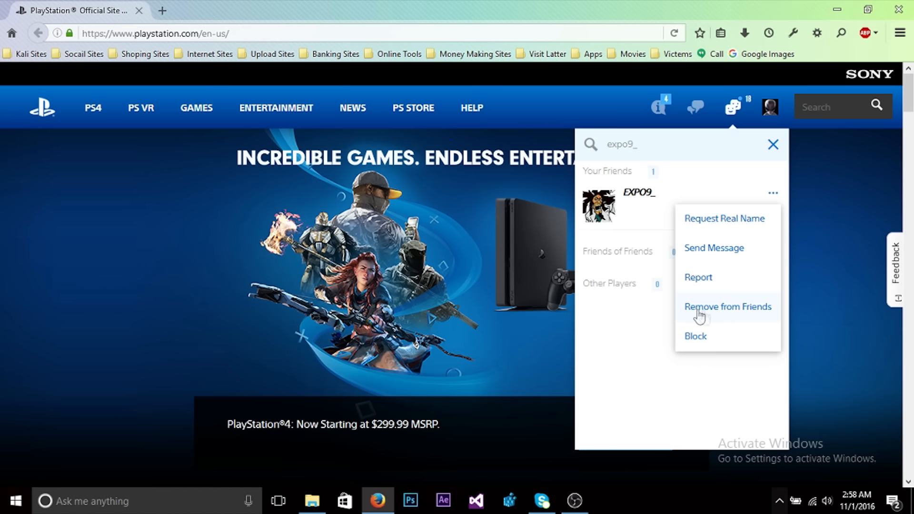
pyautogui.moveTo(678, 268)
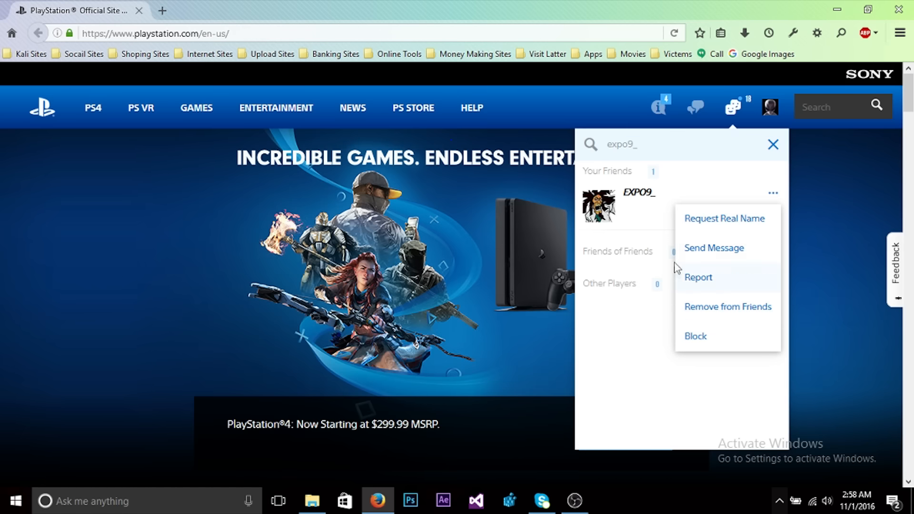
pyautogui.moveTo(734, 226)
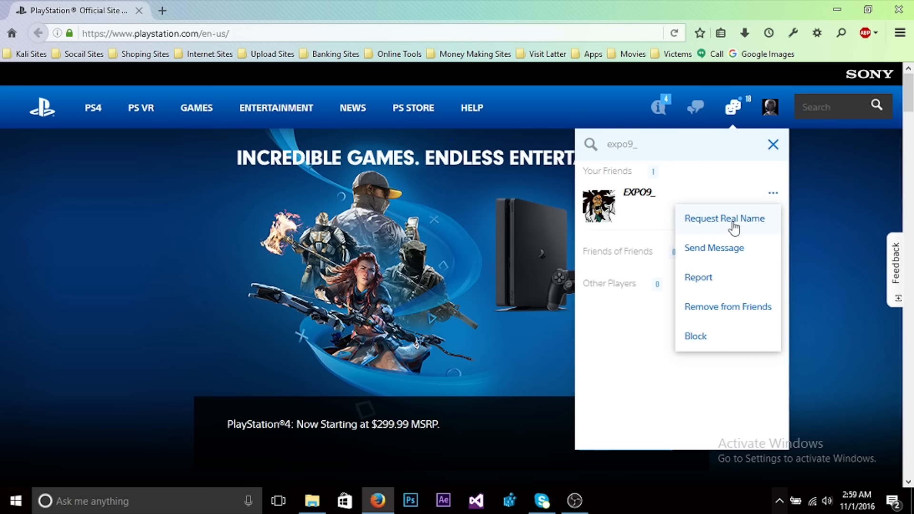
pyautogui.moveTo(707, 236)
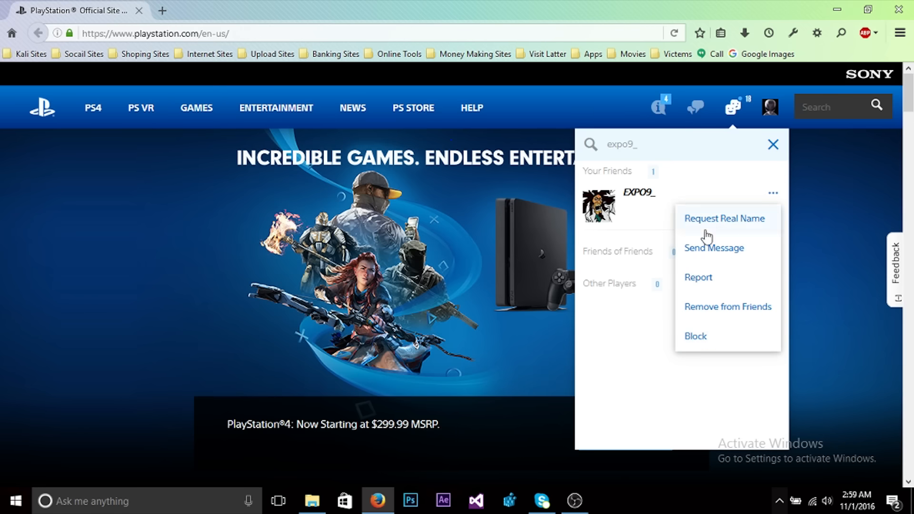
pyautogui.moveTo(698, 180)
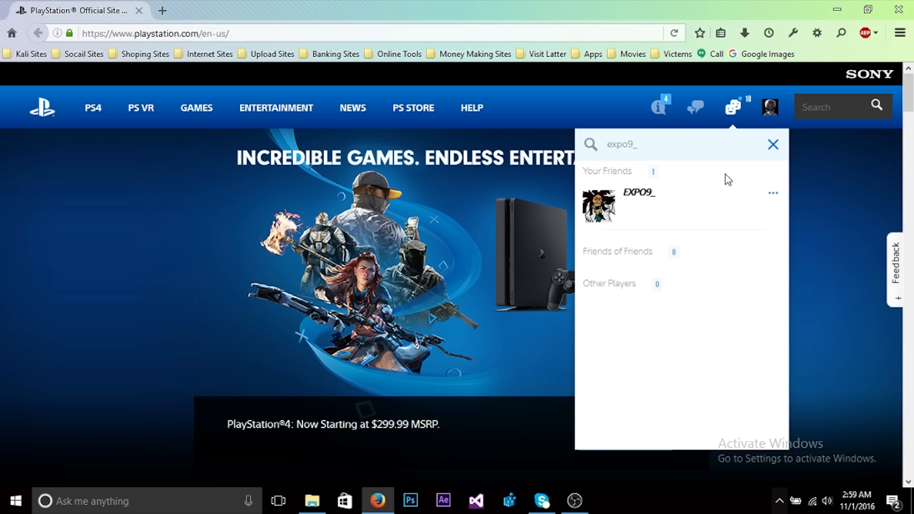
pyautogui.moveTo(761, 169)
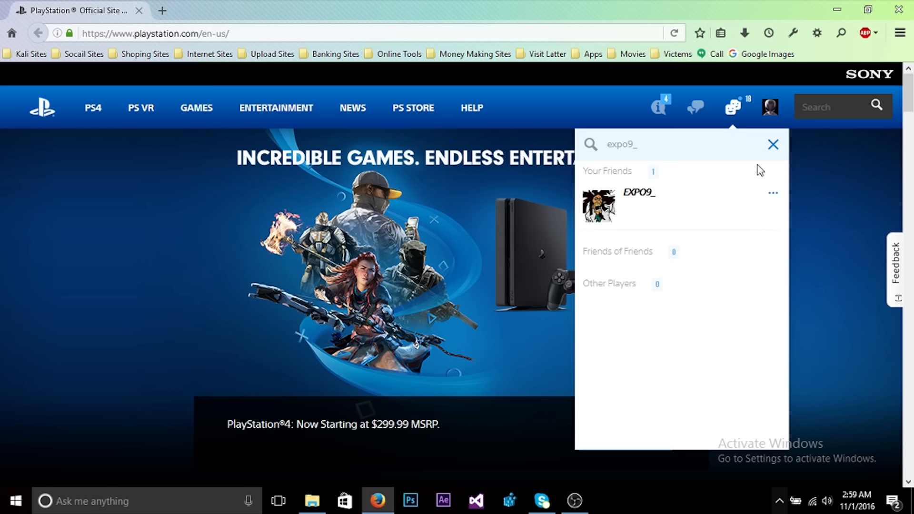
pyautogui.moveTo(762, 157)
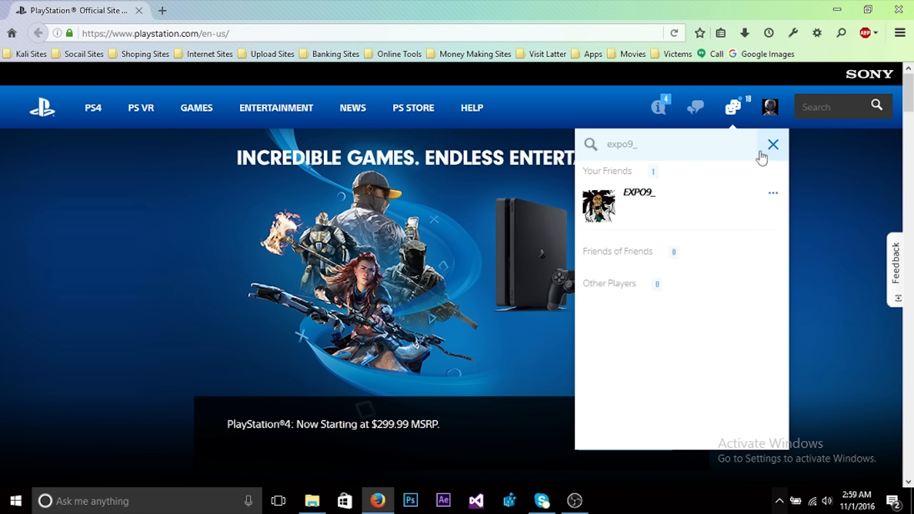
pyautogui.moveTo(759, 237)
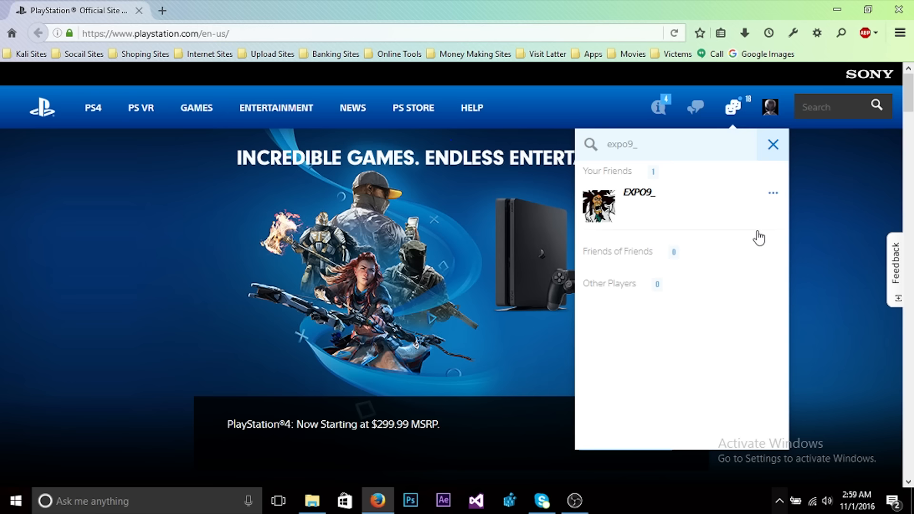
# Step: Clear the search and scroll the full friends list down to offline friends
pyautogui.click(774, 144)
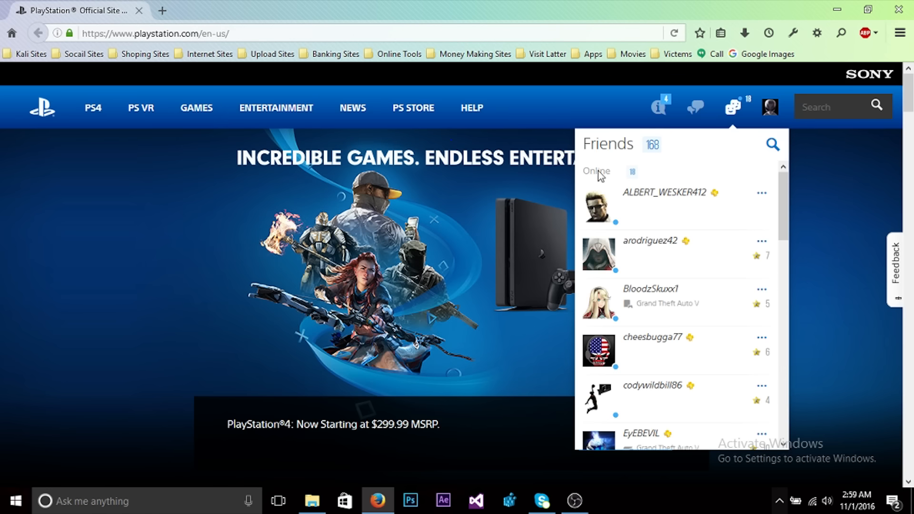
pyautogui.moveTo(784, 219)
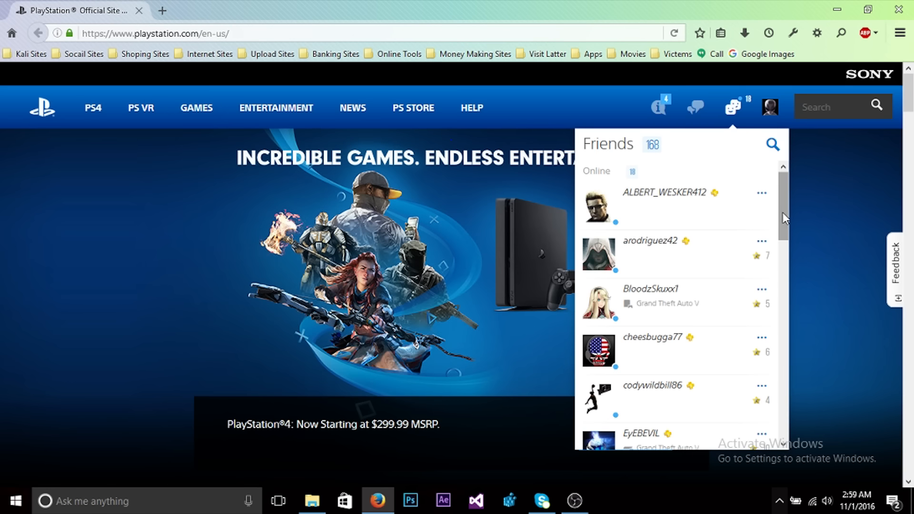
pyautogui.scroll(-3)
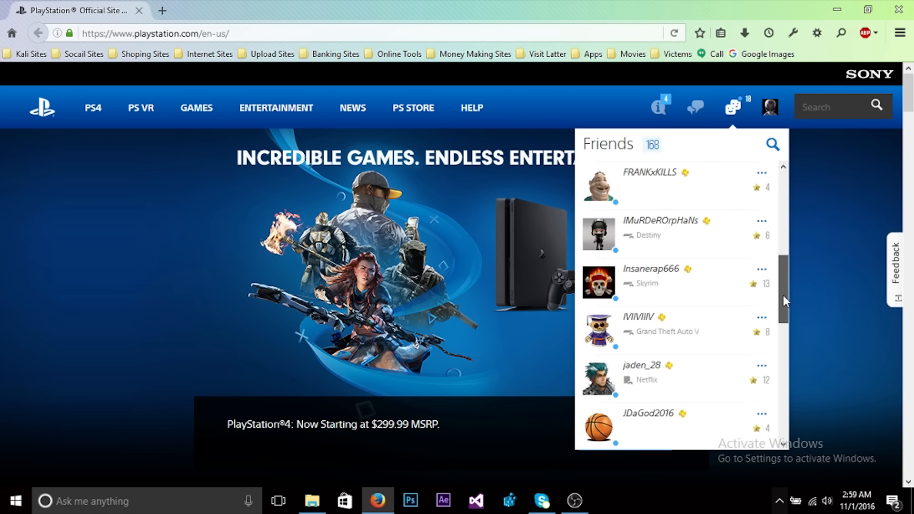
pyautogui.scroll(-3)
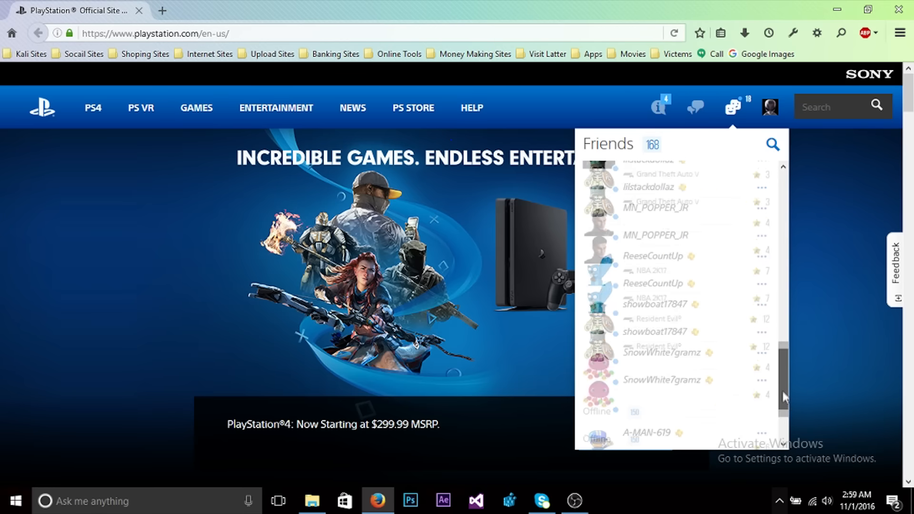
pyautogui.scroll(-3)
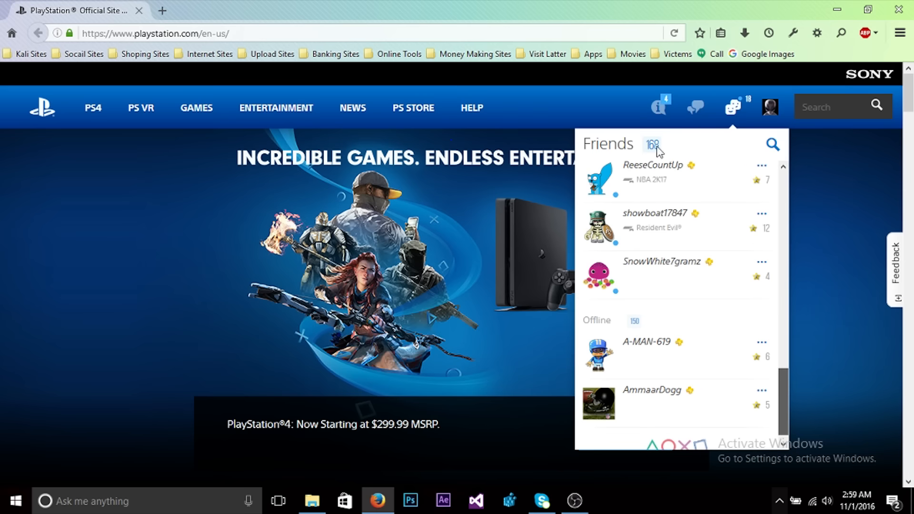
pyautogui.scroll(-3)
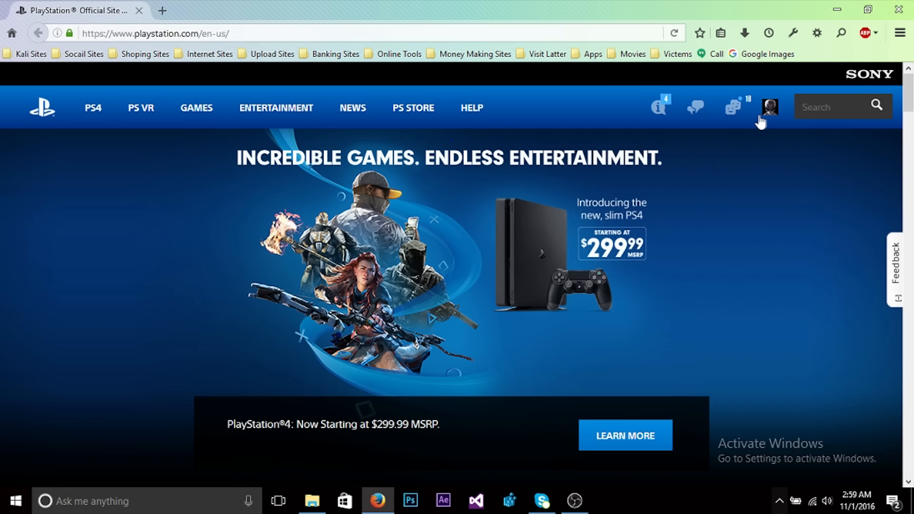
# Step: Show the Notifications panel with game invitations and a friend request
pyautogui.click(658, 108)
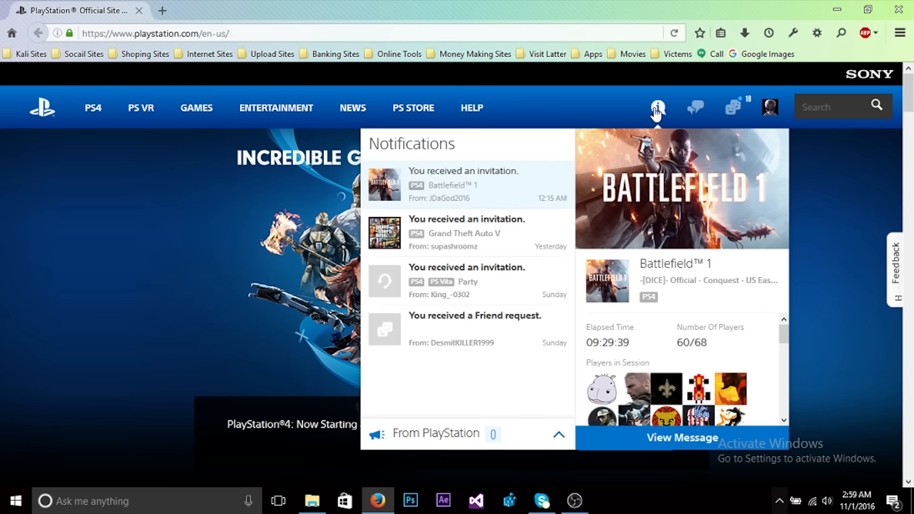
pyautogui.moveTo(655, 113)
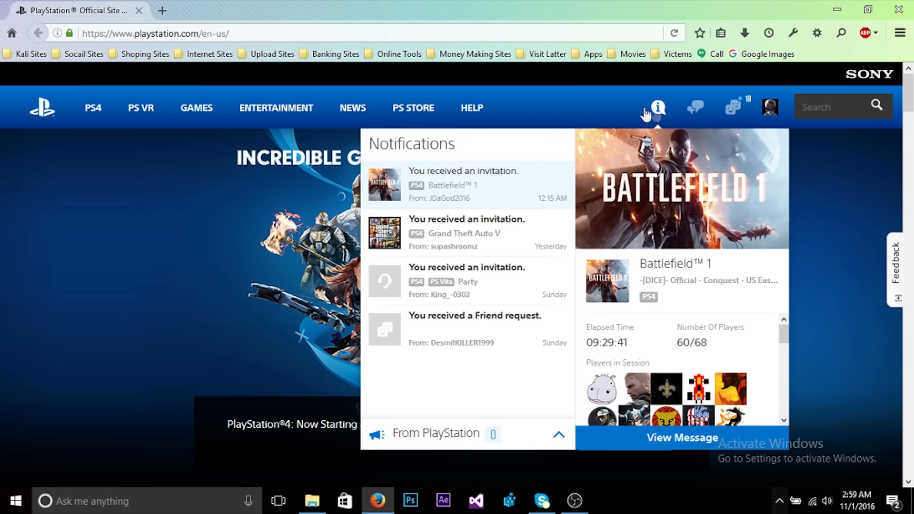
pyautogui.moveTo(486, 192)
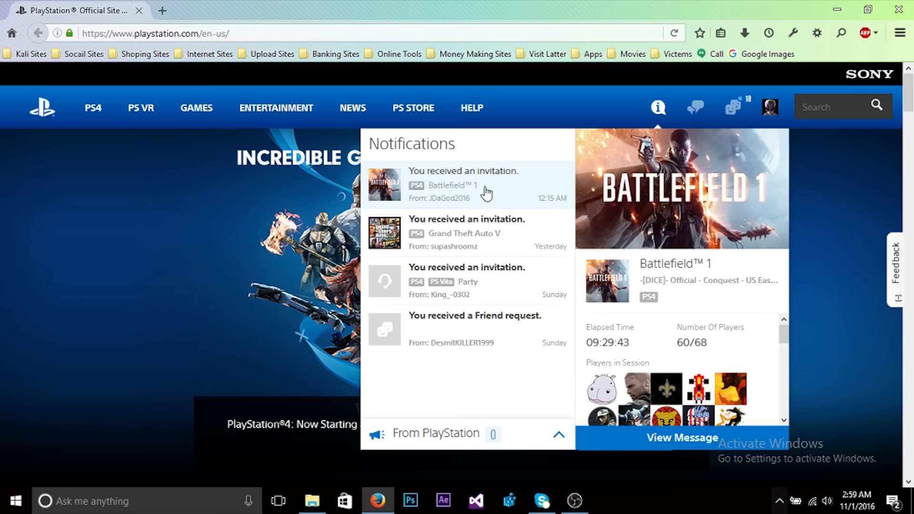
pyautogui.moveTo(525, 290)
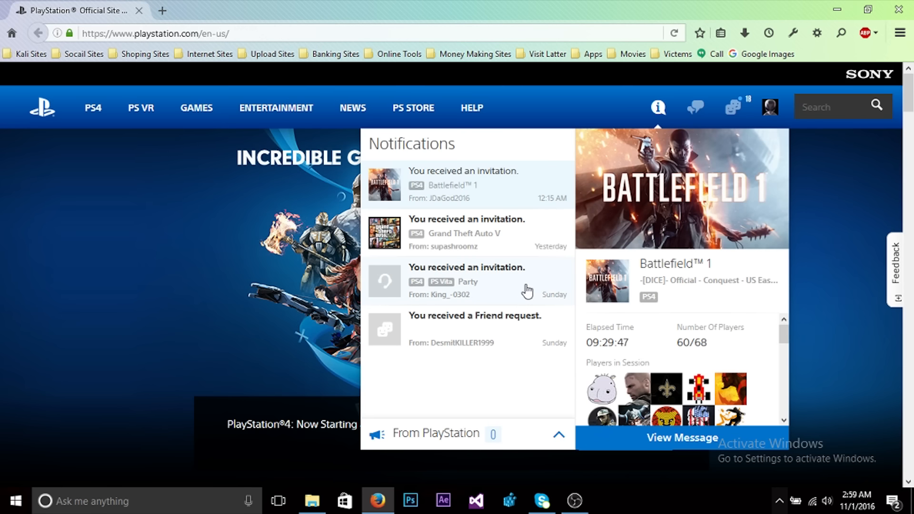
pyautogui.moveTo(560, 241)
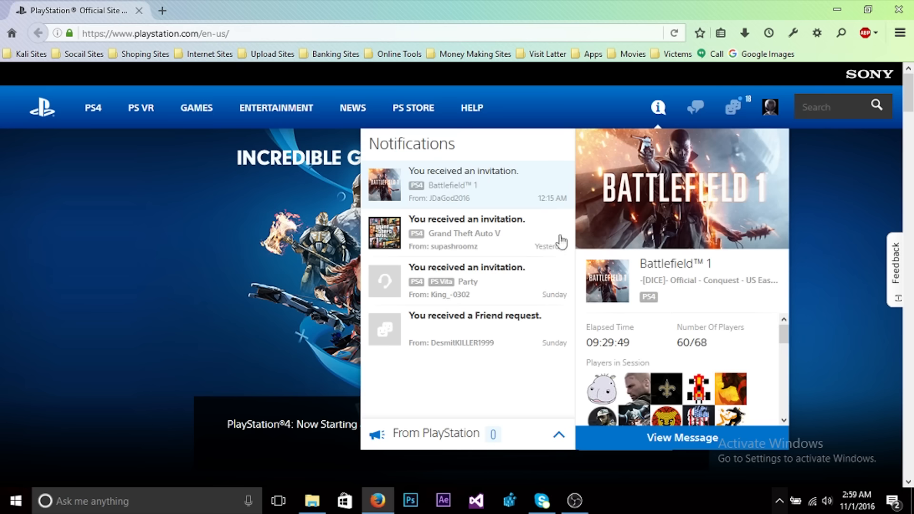
pyautogui.moveTo(487, 196)
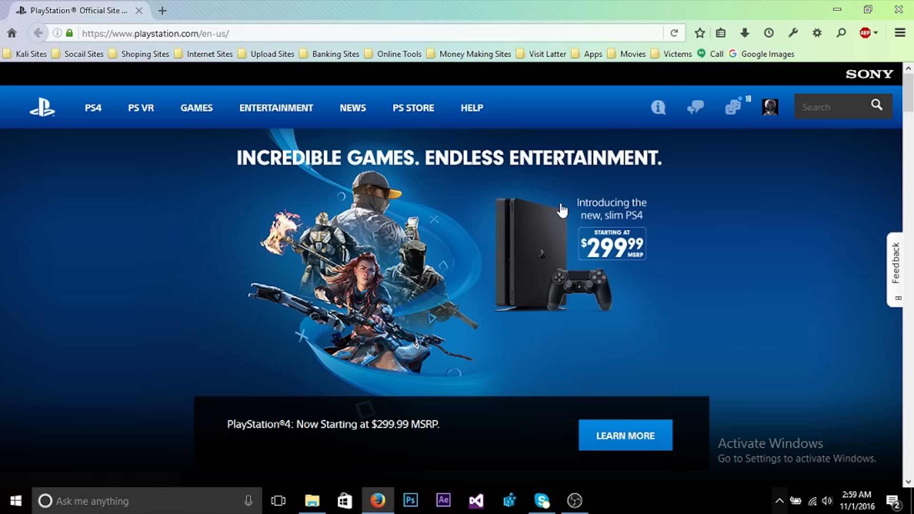
# Step: Check the messages panel and help options, then show the friends list with 168 friends
pyautogui.click(694, 108)
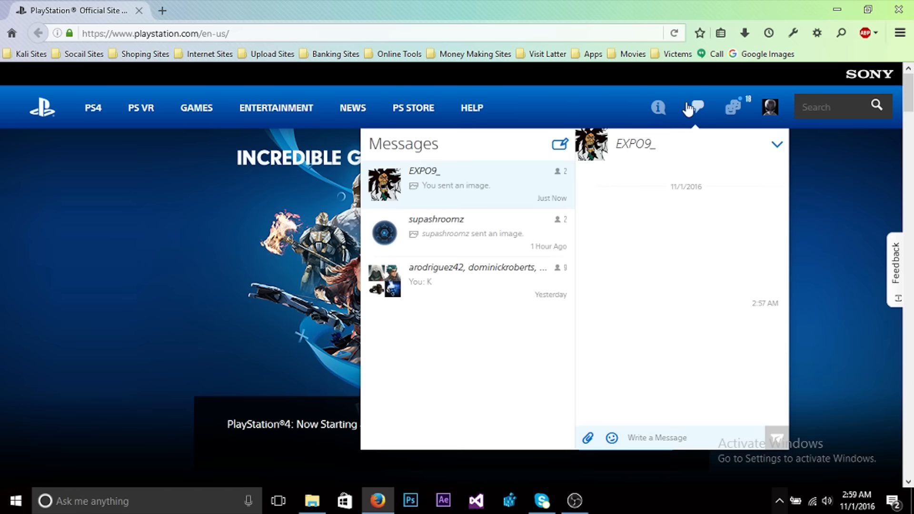
pyautogui.click(471, 107)
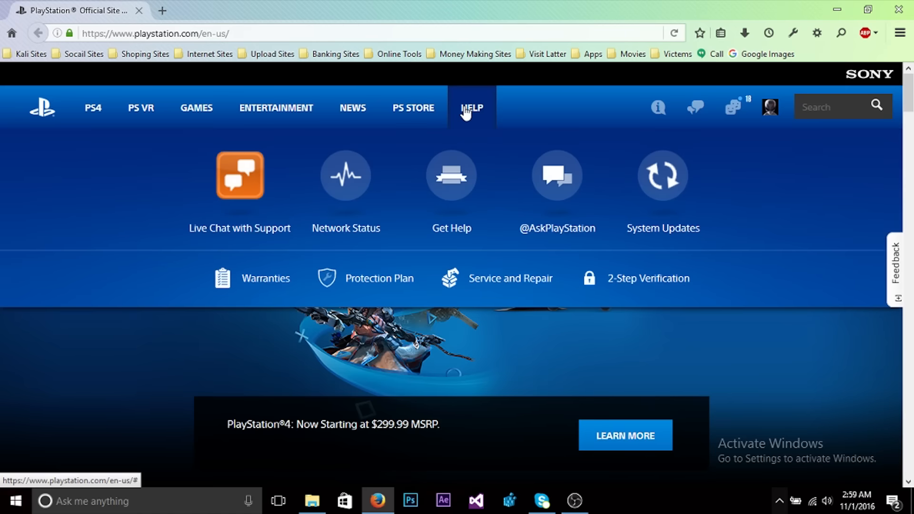
pyautogui.click(694, 108)
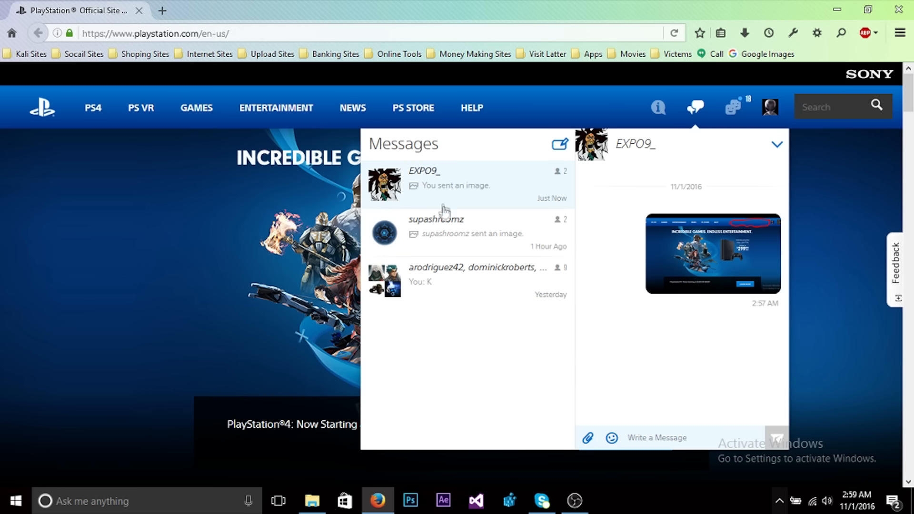
pyautogui.moveTo(416, 216)
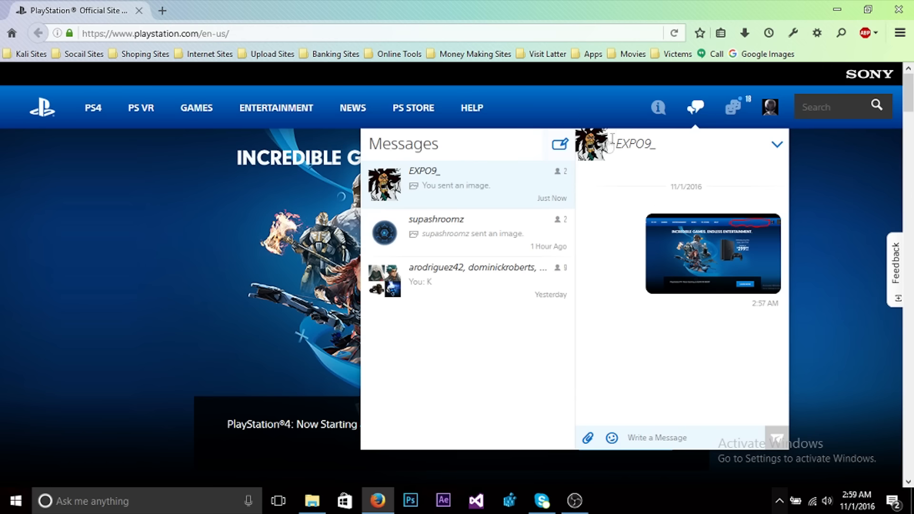
pyautogui.click(658, 108)
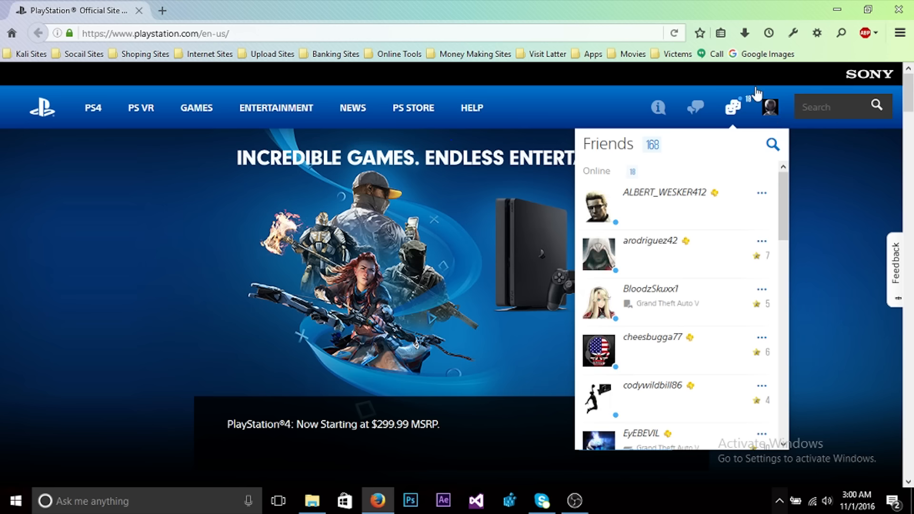
# Step: Close the Friends panel so only the homepage remains
pyautogui.click(770, 108)
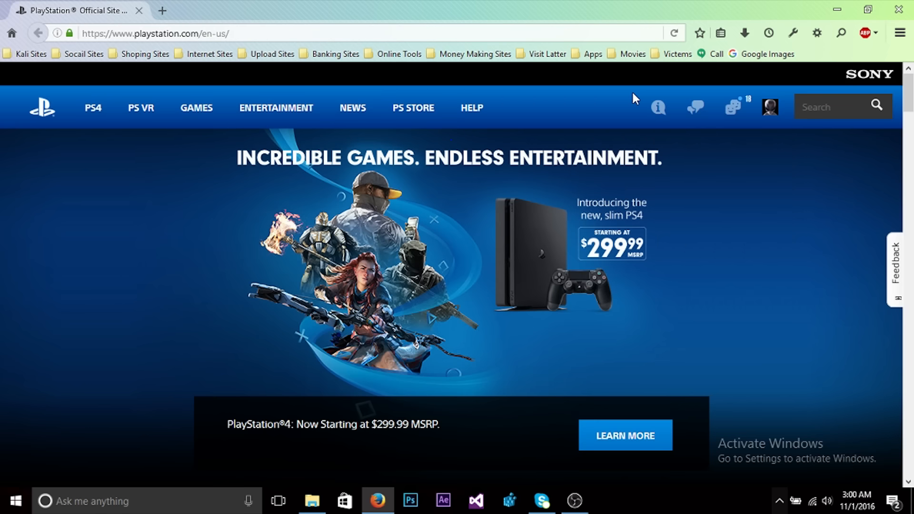
pyautogui.moveTo(773, 118)
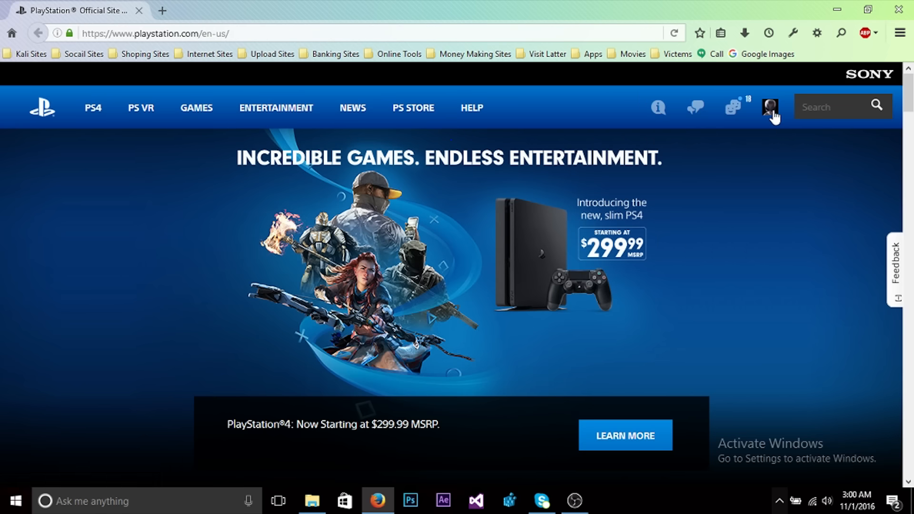
pyautogui.moveTo(523, 107)
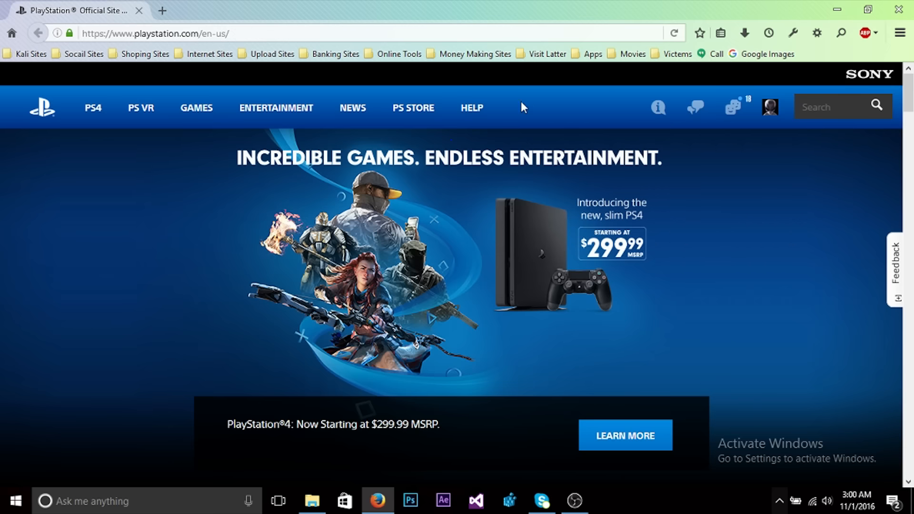
pyautogui.moveTo(365, 69)
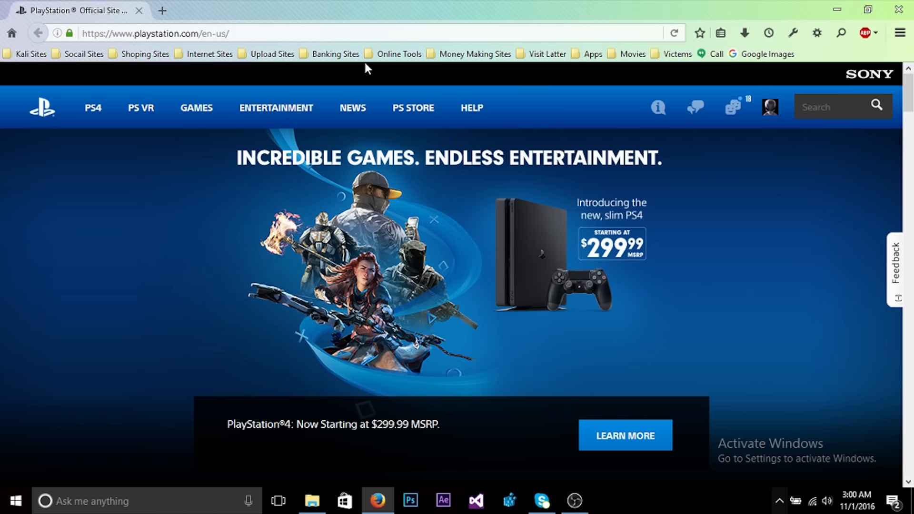
pyautogui.moveTo(645, 136)
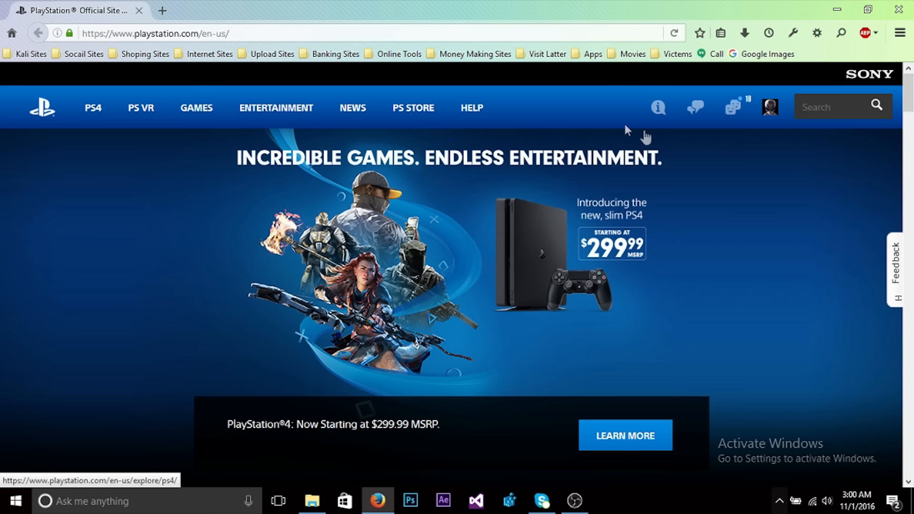
pyautogui.moveTo(781, 255)
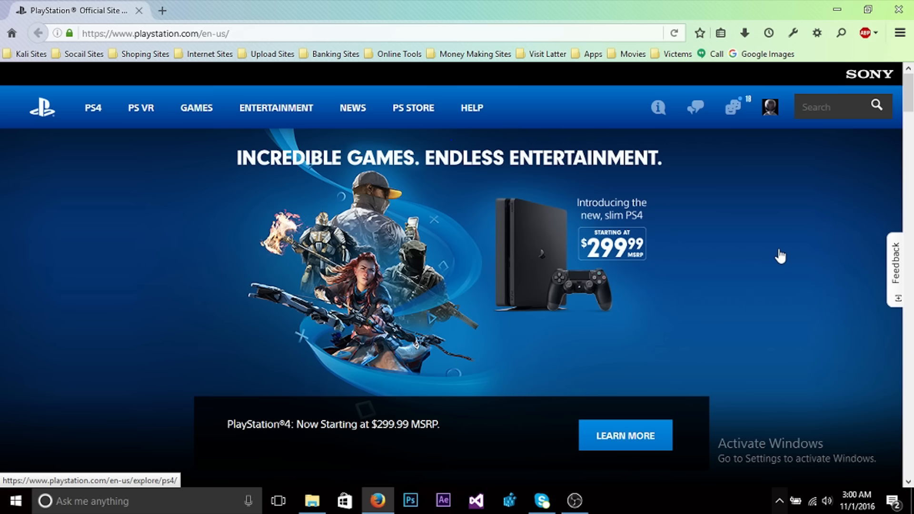
pyautogui.moveTo(260, 6)
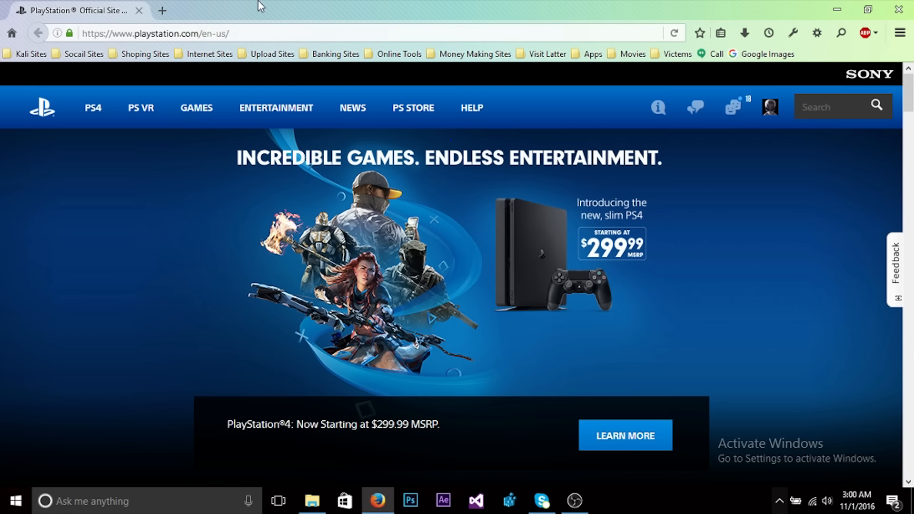
pyautogui.moveTo(600, 5)
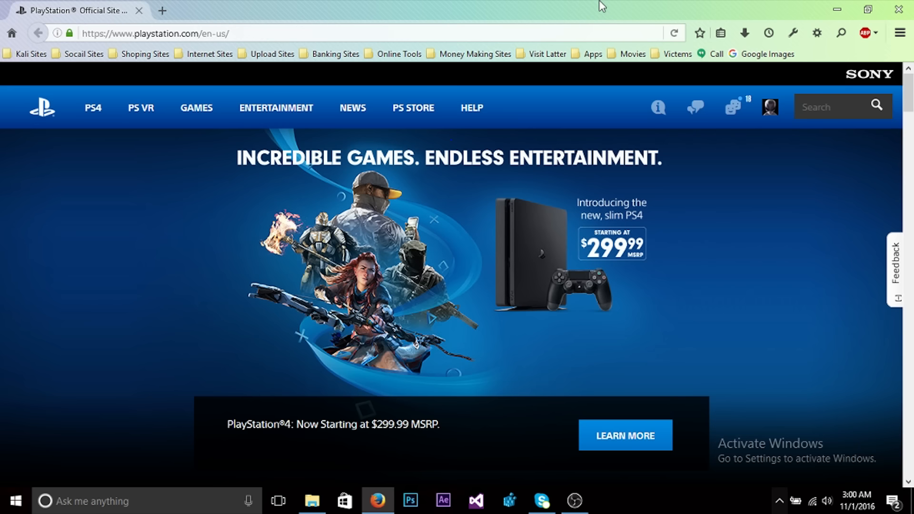
pyautogui.moveTo(731, 115)
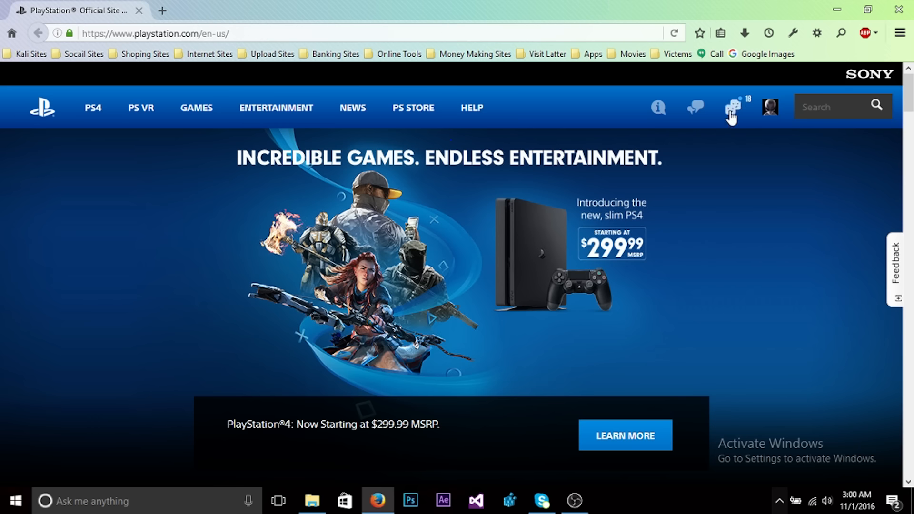
pyautogui.click(734, 108)
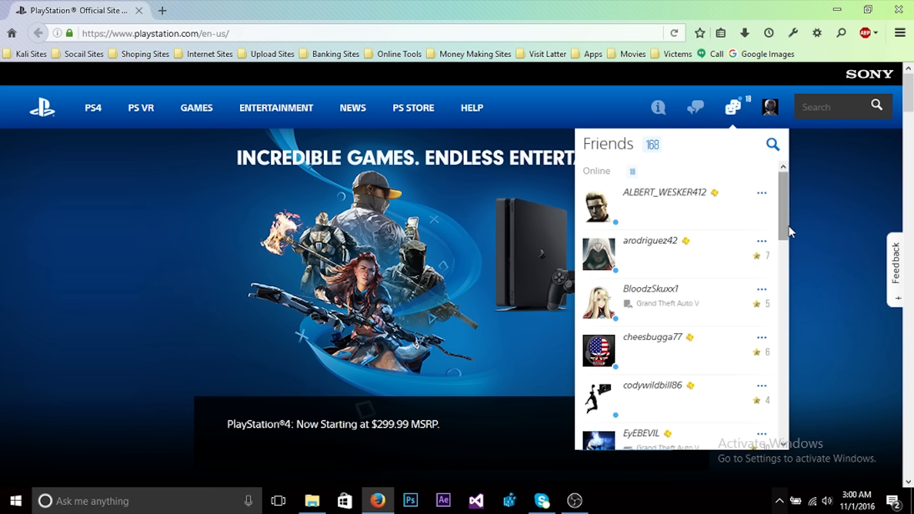
pyautogui.scroll(-3)
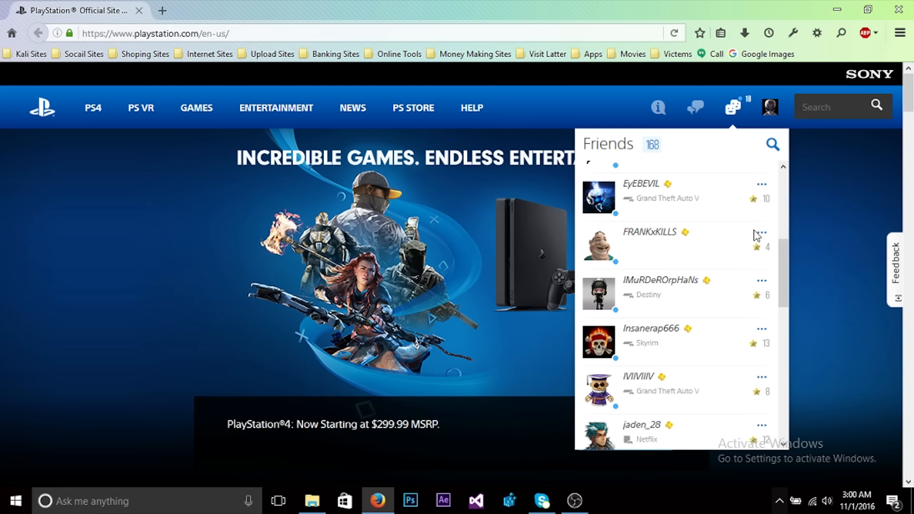
pyautogui.moveTo(652, 203)
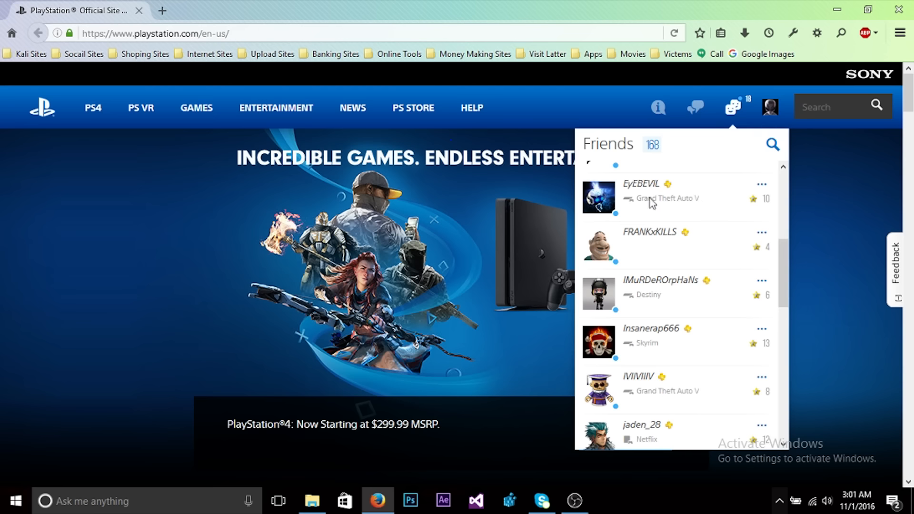
pyautogui.moveTo(640, 199)
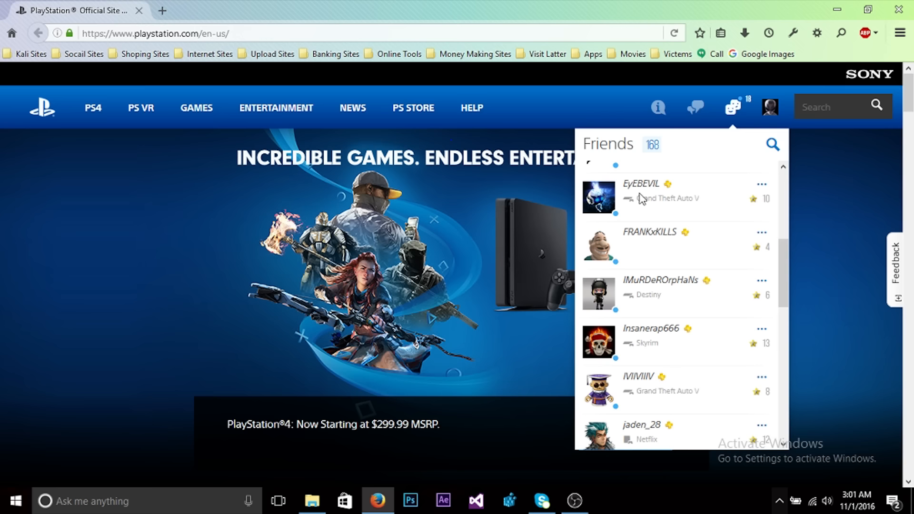
pyautogui.click(622, 117)
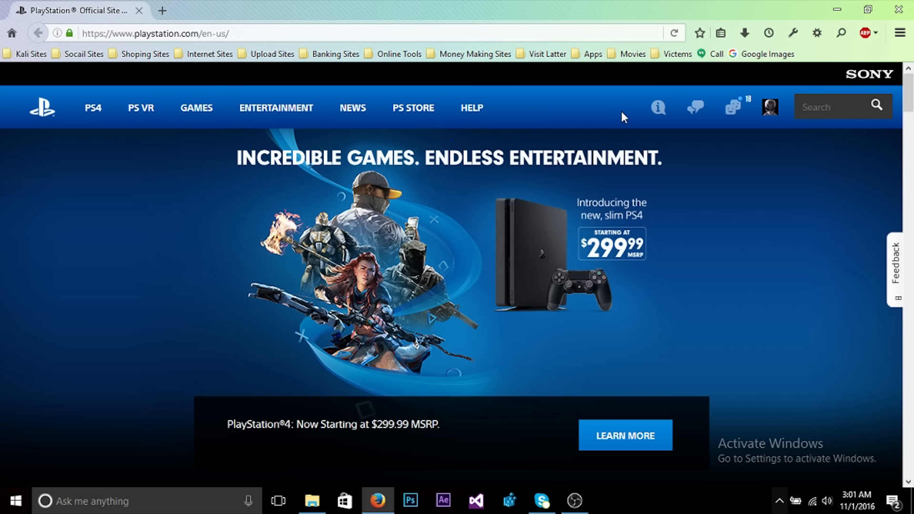
pyautogui.moveTo(804, 143)
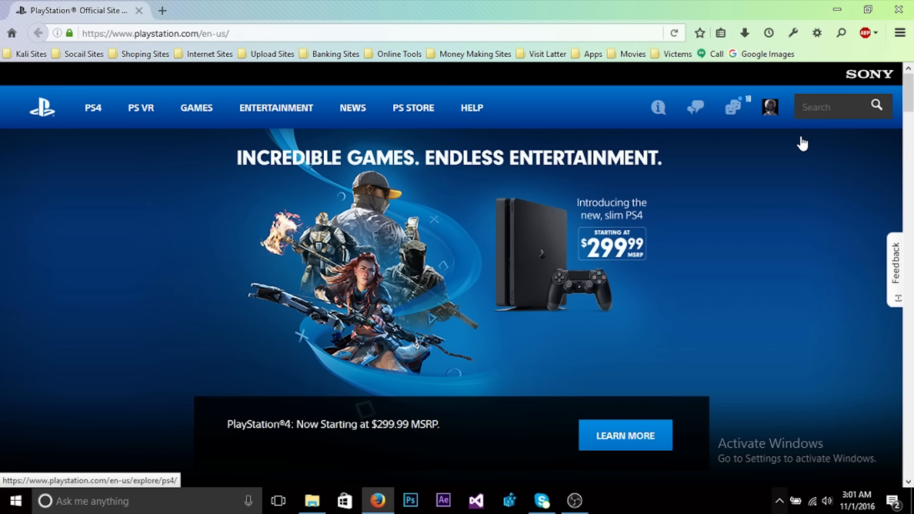
pyautogui.moveTo(743, 215)
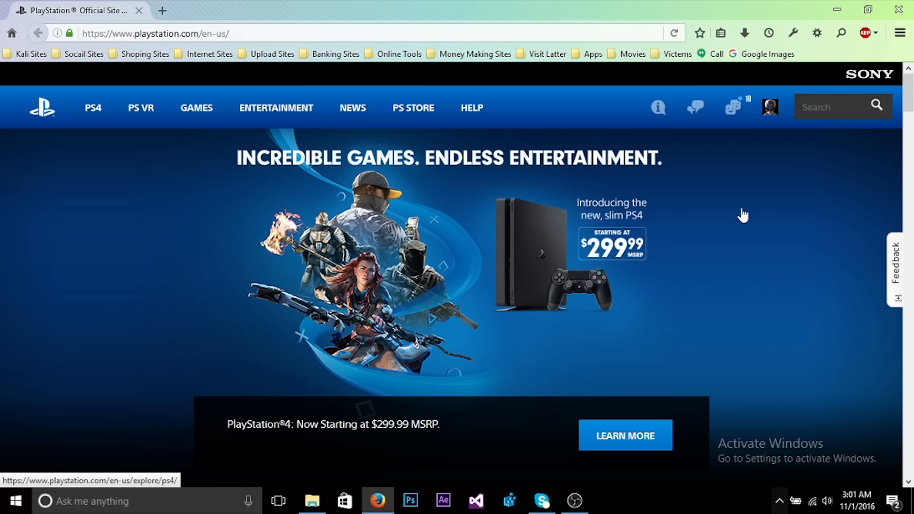